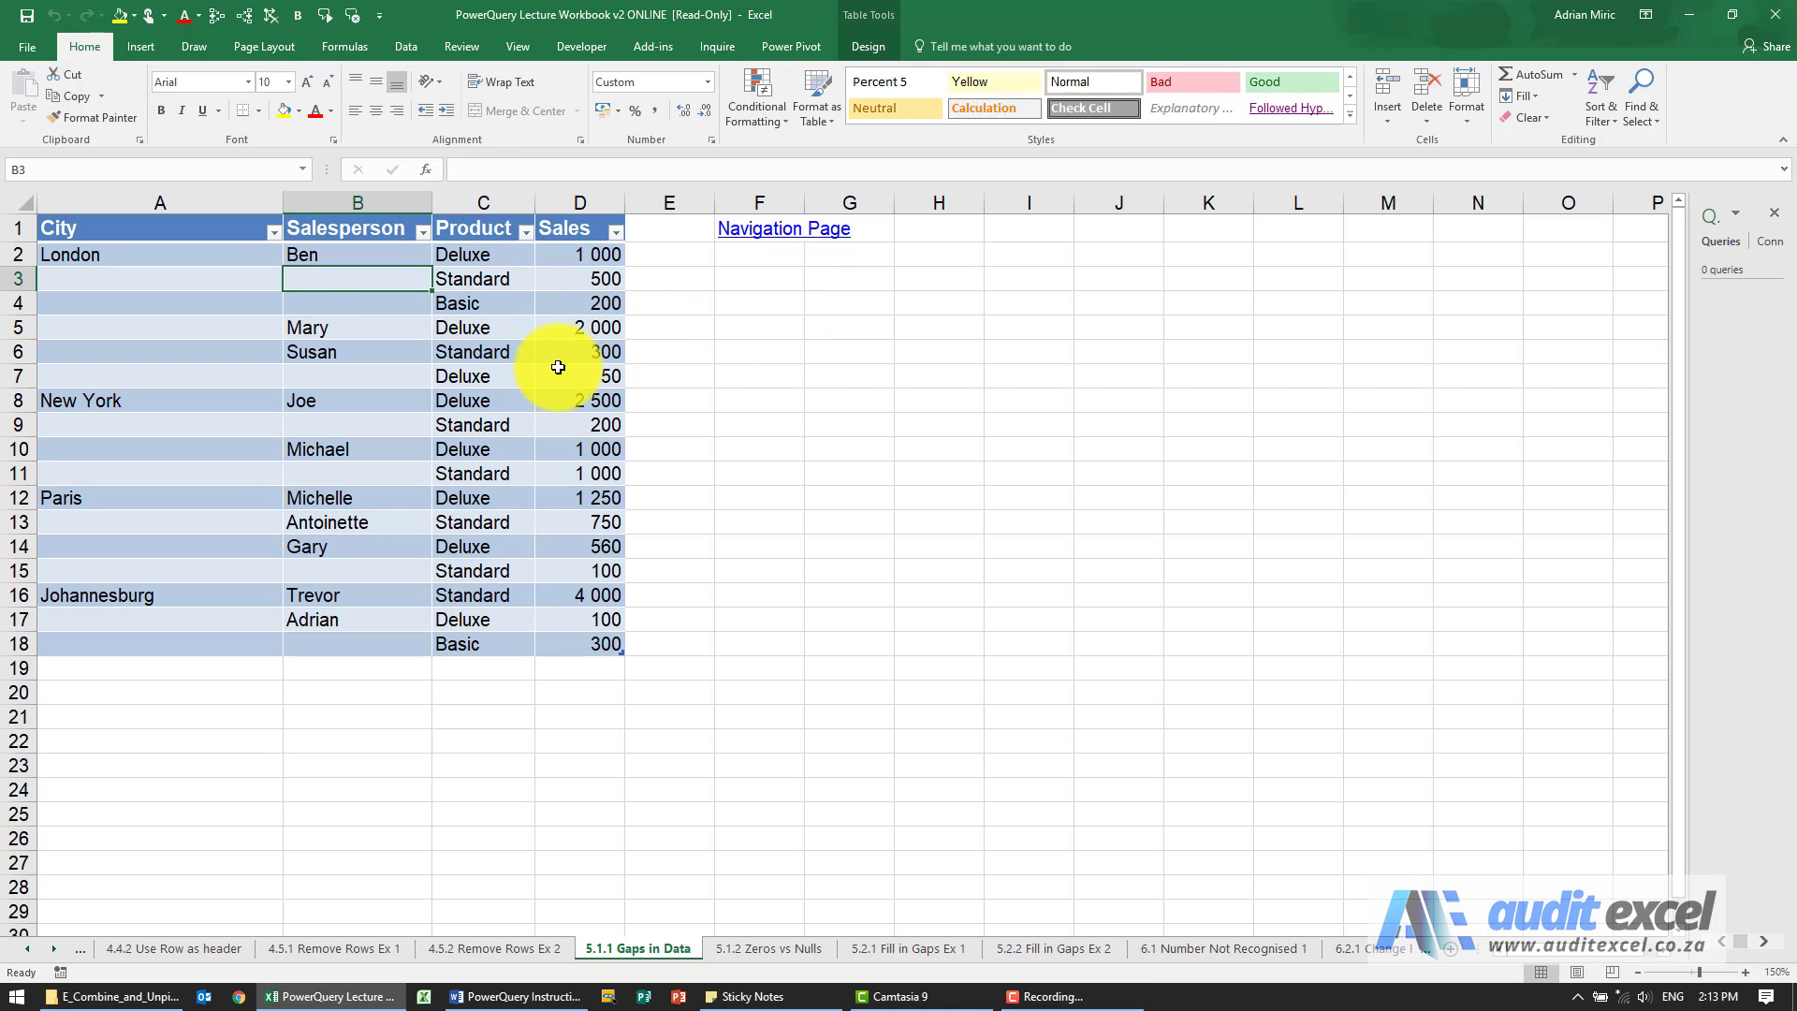
{"action": "mouse_move", "coordinate": [408, 405]}
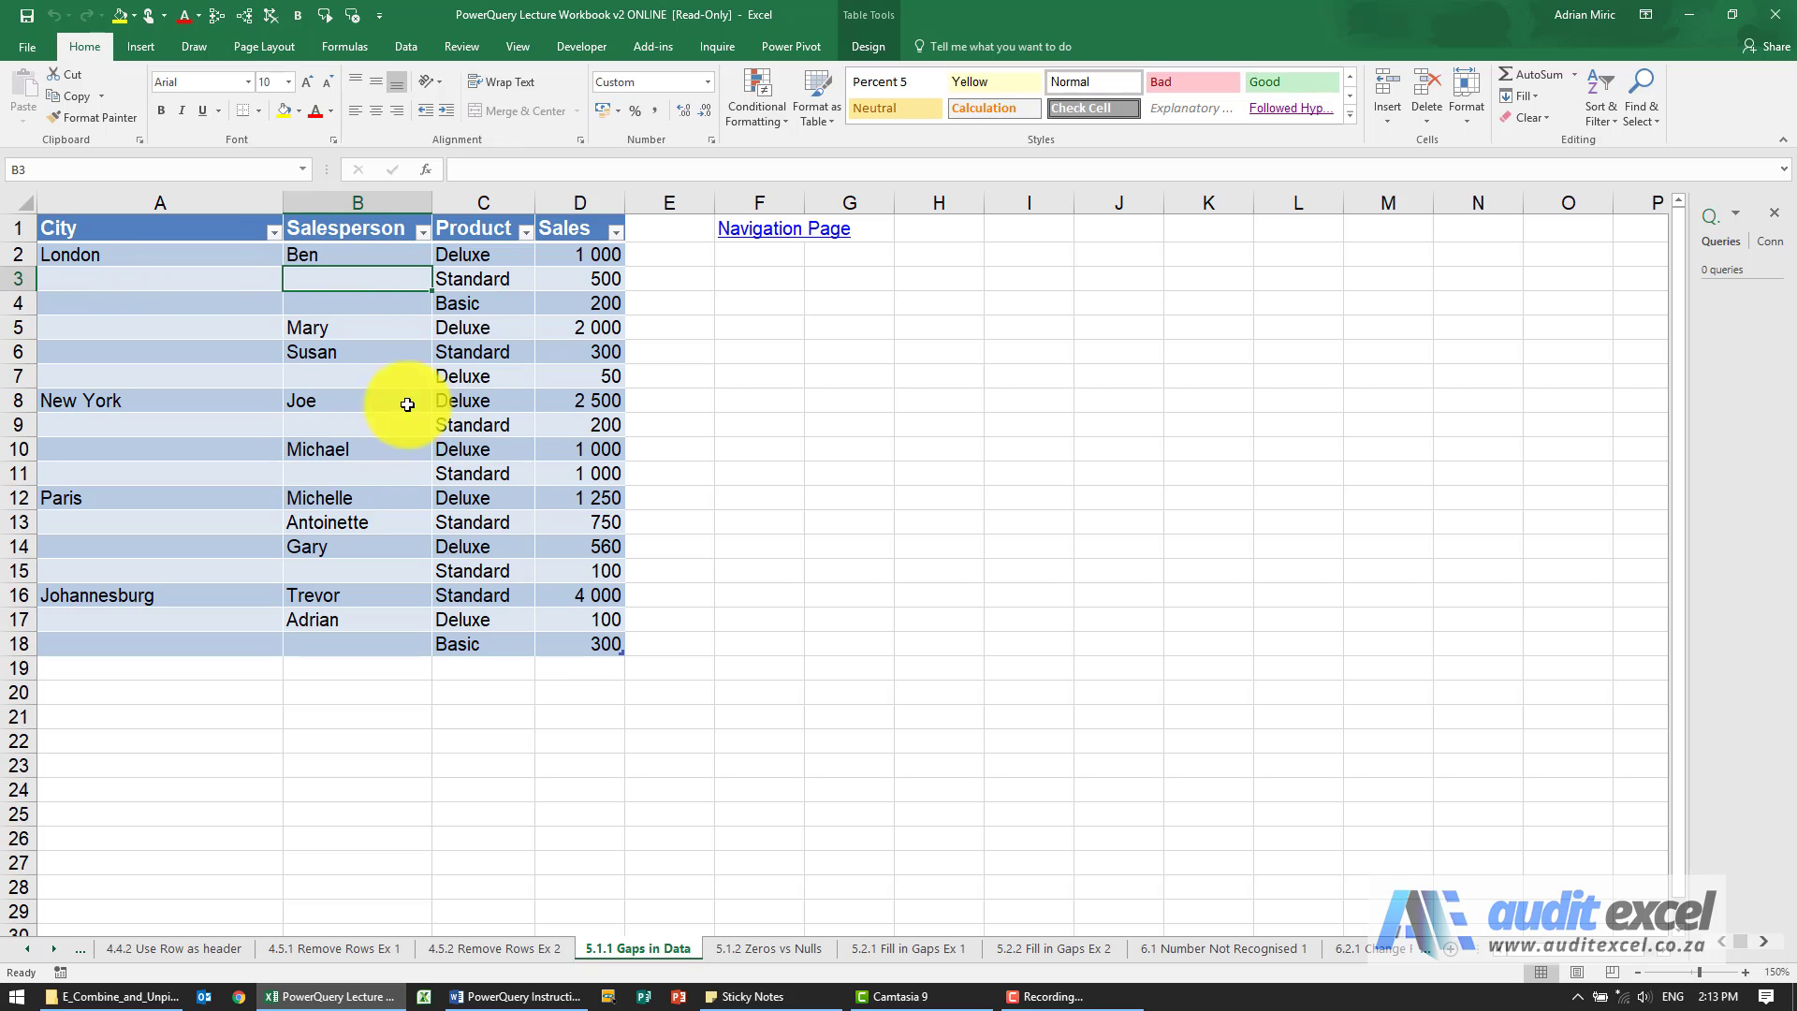
{"action": "mouse_move", "coordinate": [373, 335]}
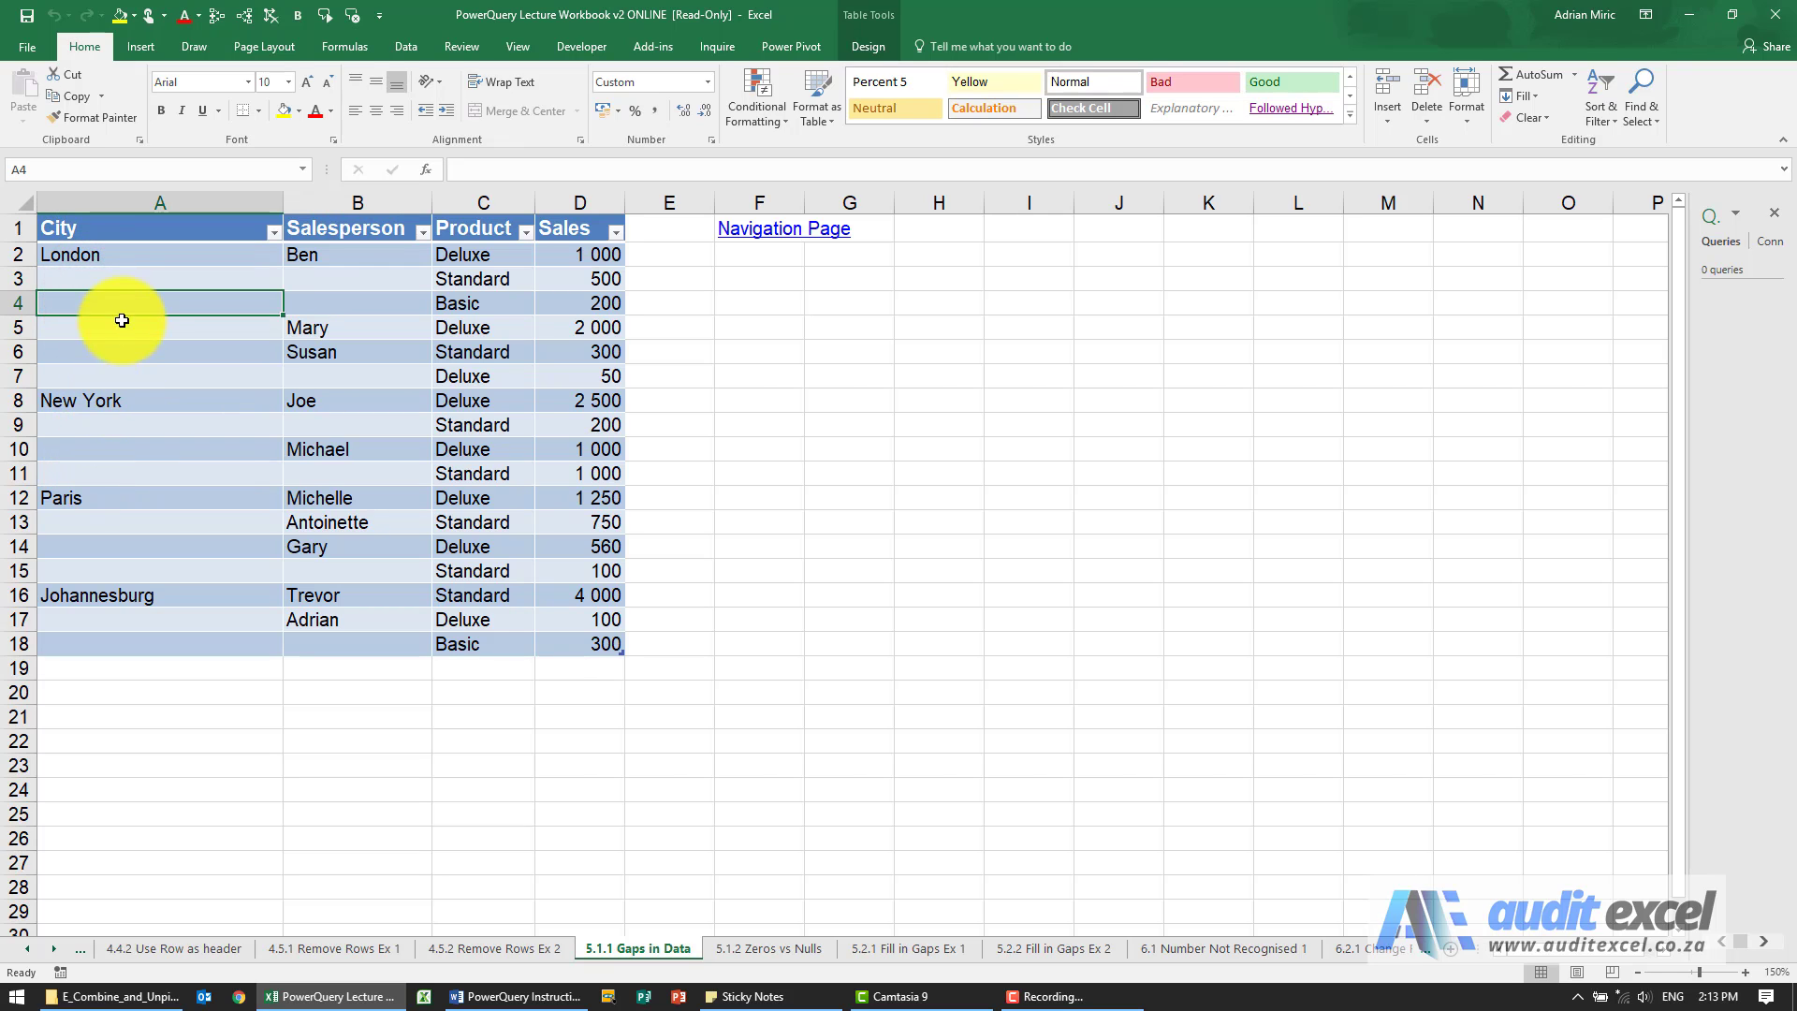
- Review the blank City and Salesperson cells beneath London and Ben in the sales table
{"action": "left_click", "coordinate": [159, 279]}
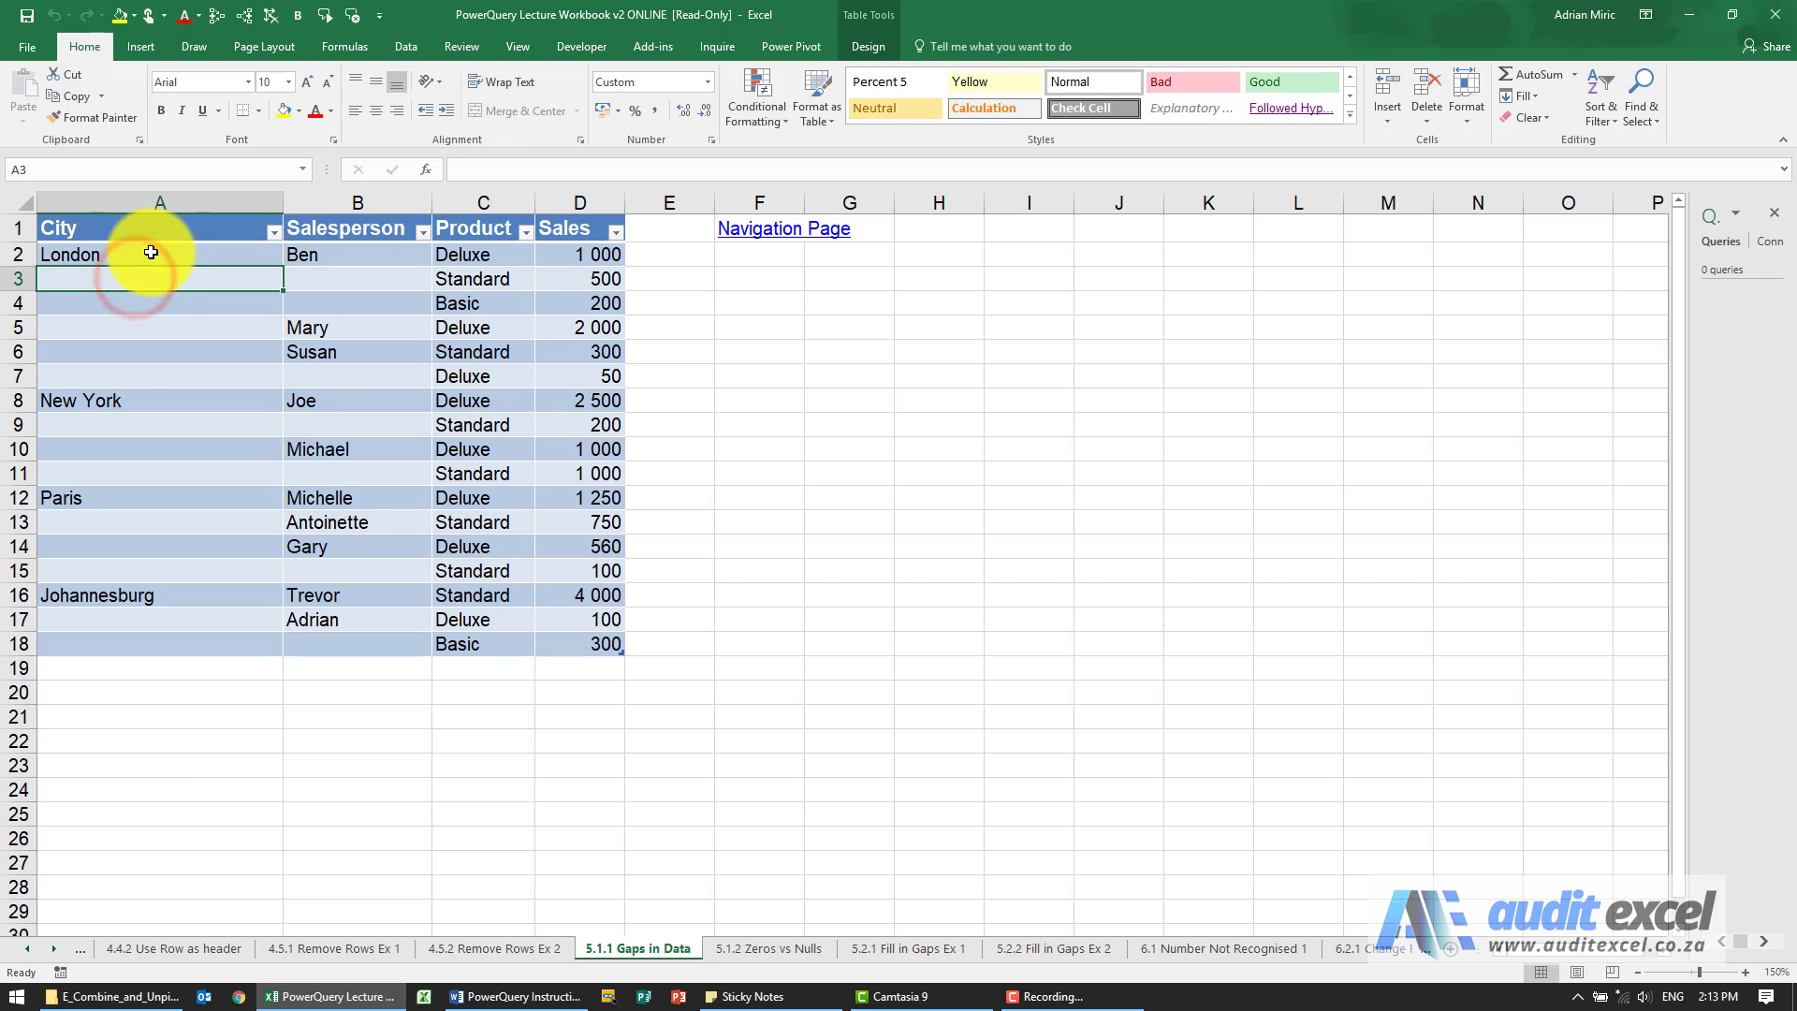
{"action": "left_click", "coordinate": [160, 255]}
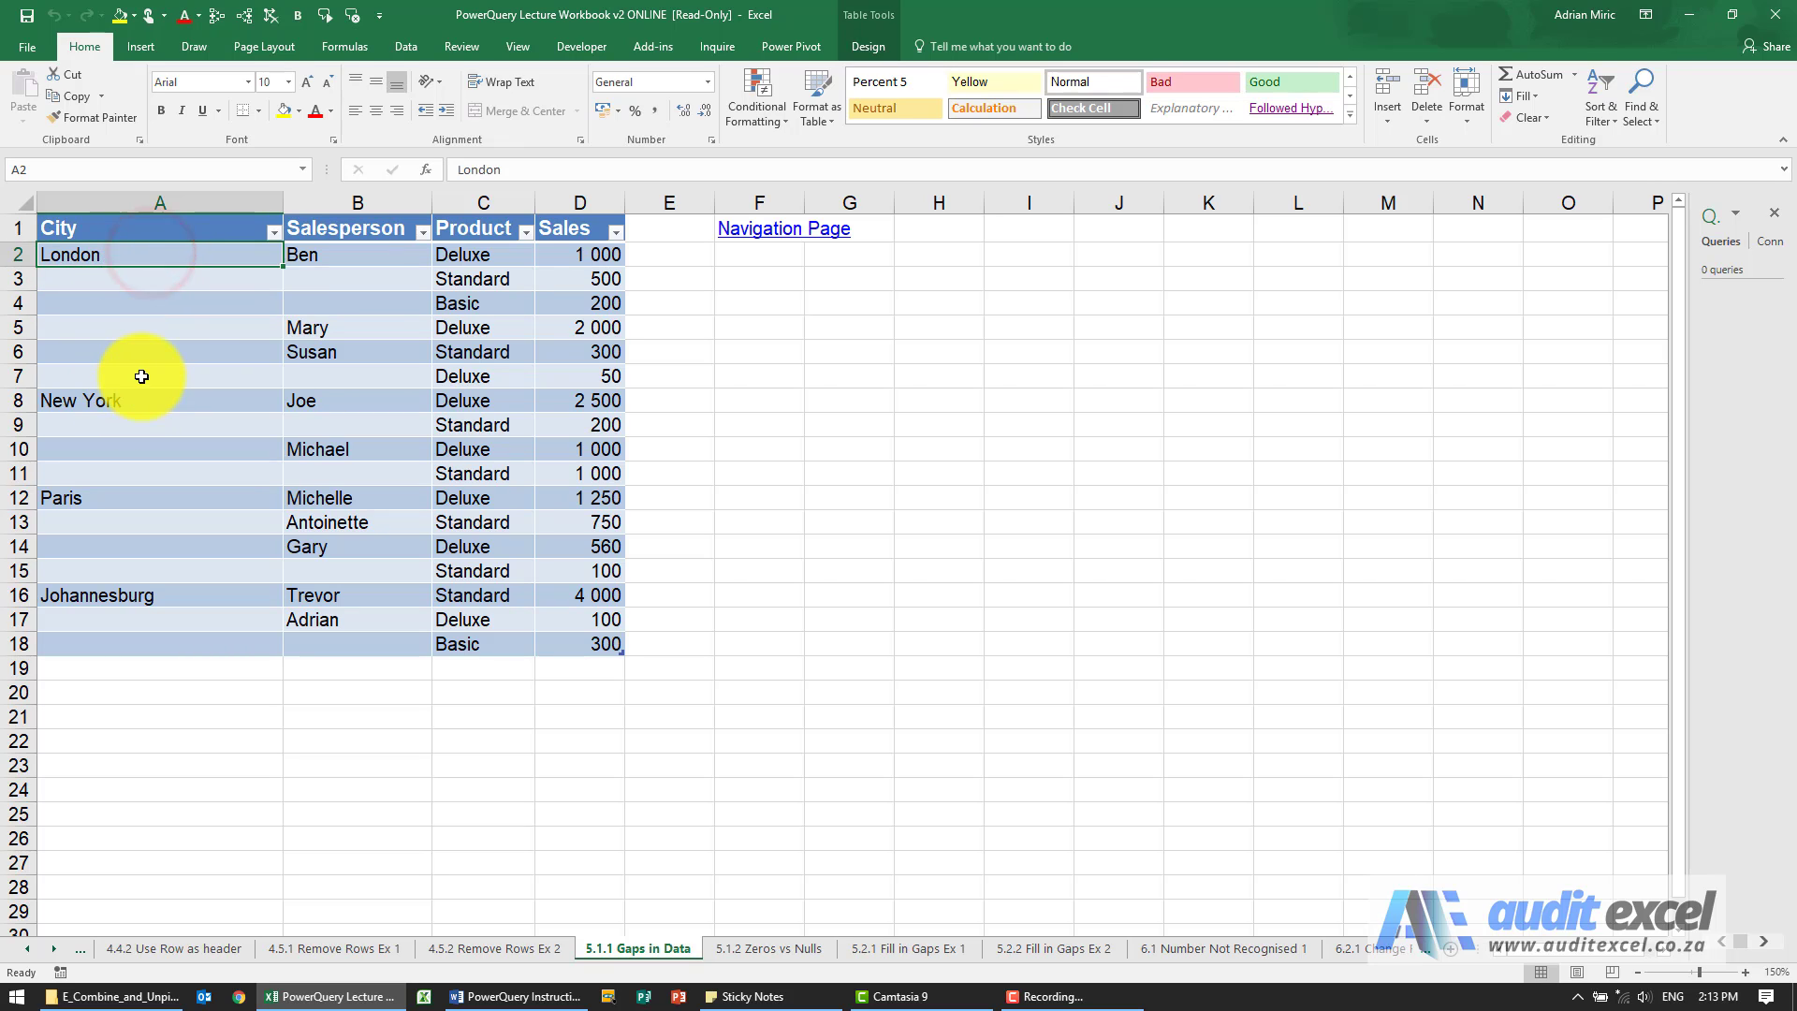
{"action": "left_click", "coordinate": [355, 279]}
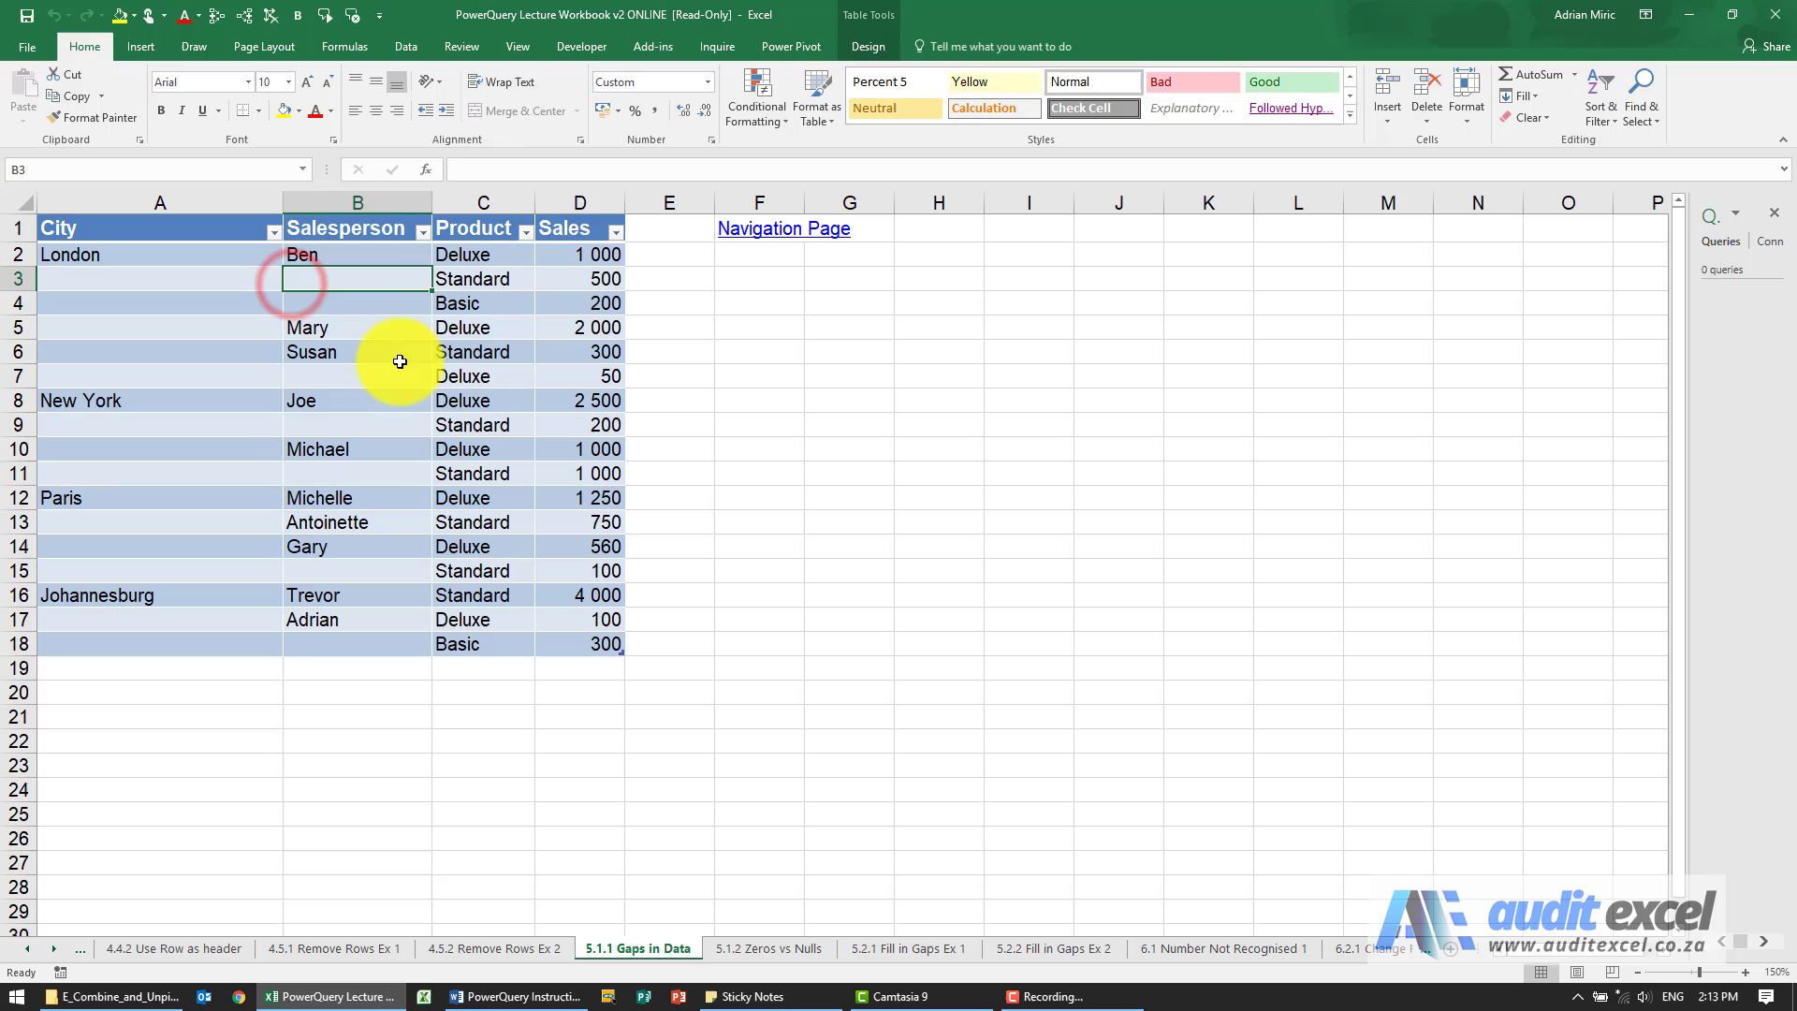
{"action": "mouse_move", "coordinate": [405, 337]}
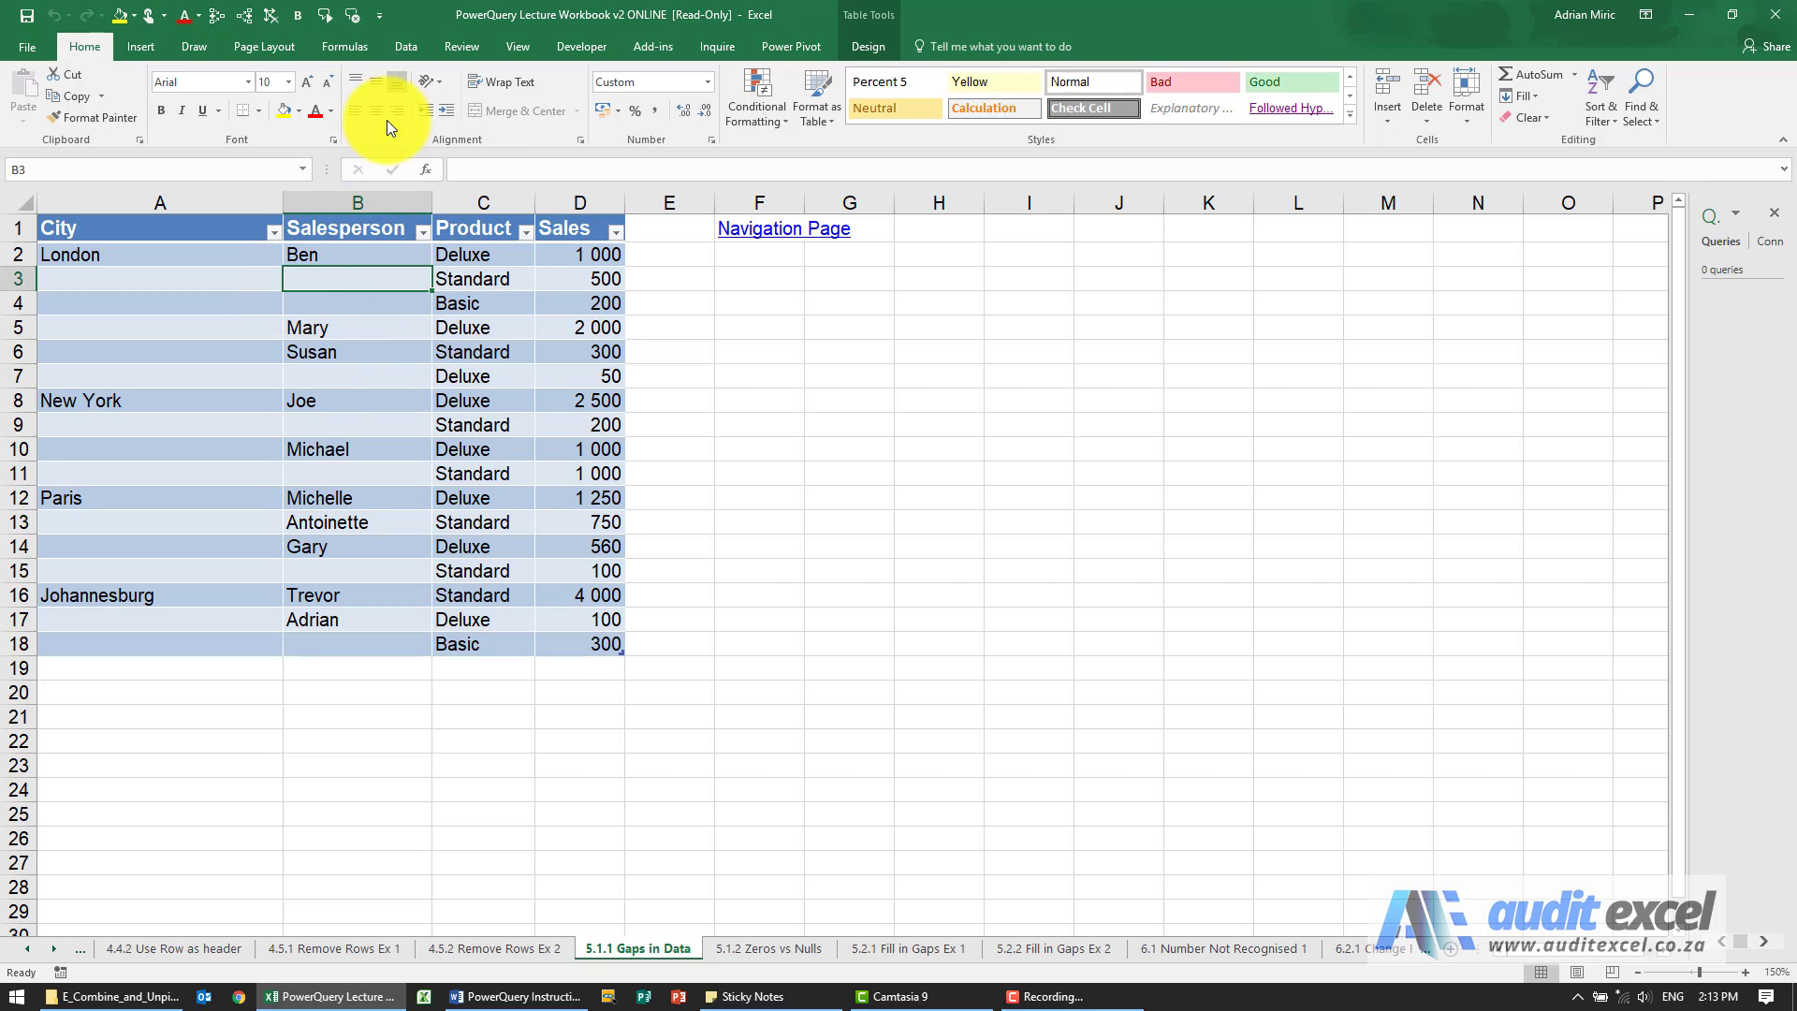
- Load the sales table into the Power Query Editor via Data > From Table/Range
{"action": "left_click", "coordinate": [406, 45]}
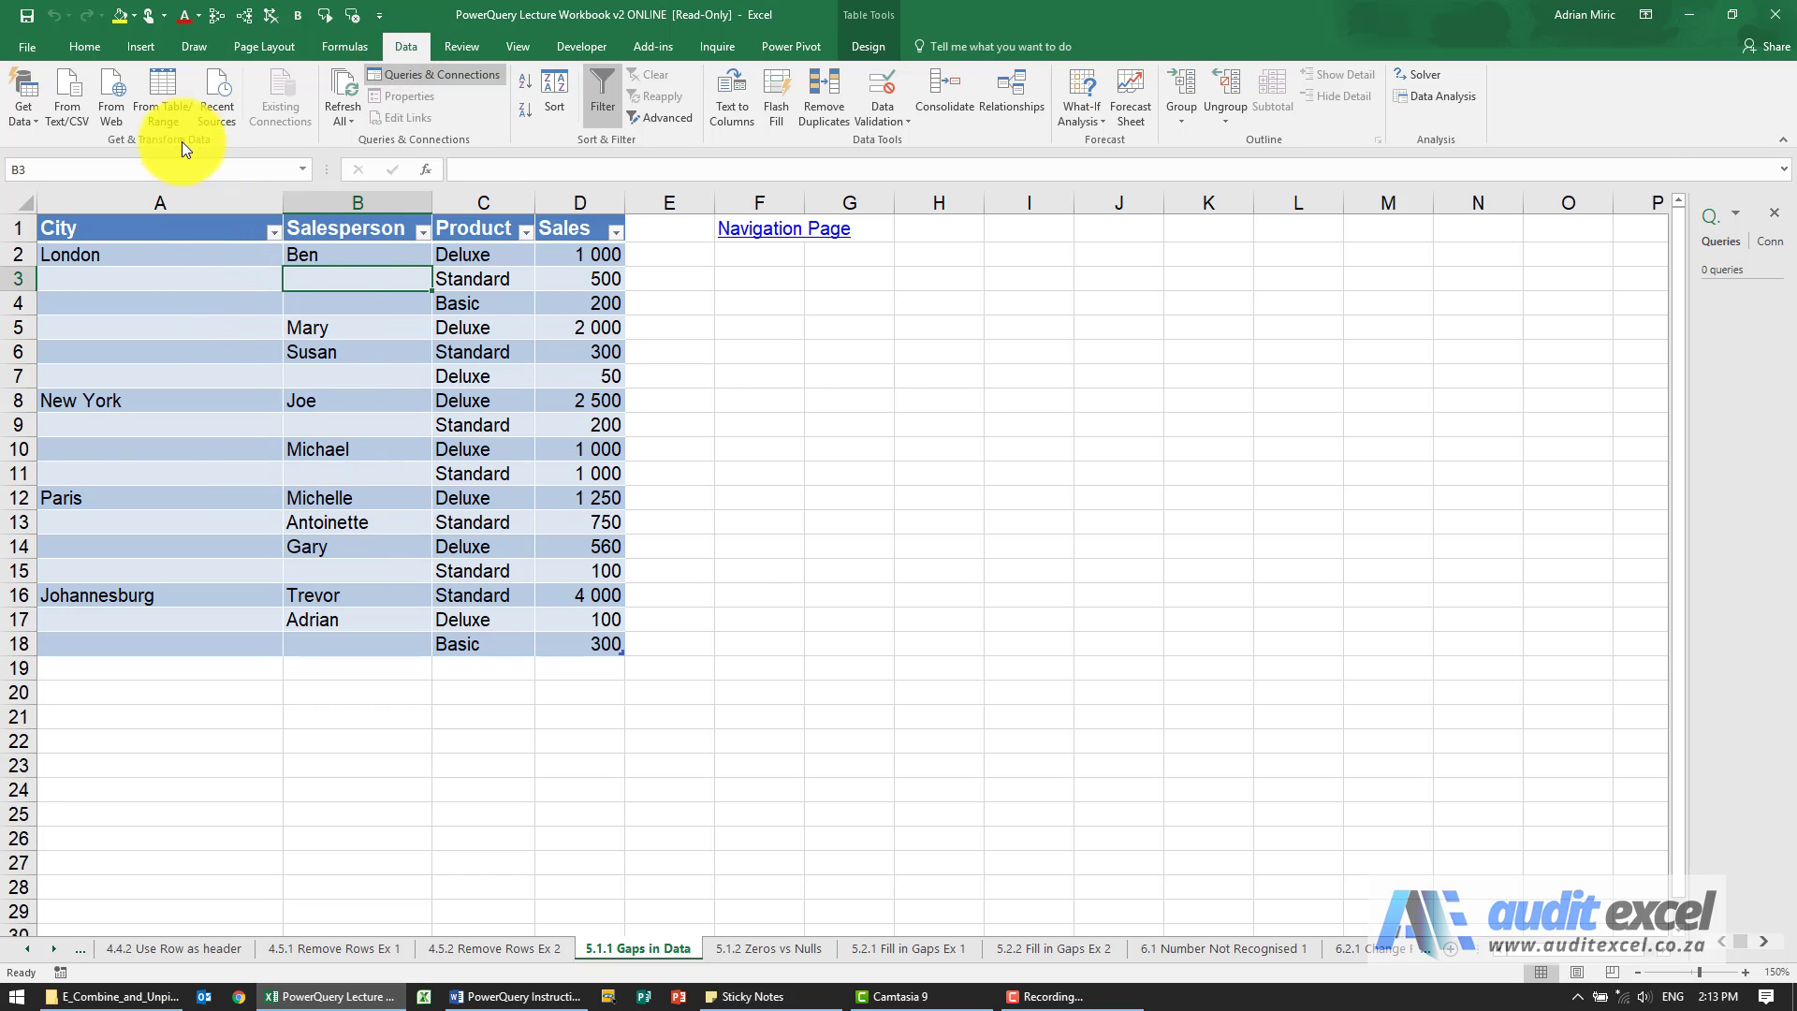
{"action": "left_click", "coordinate": [161, 95]}
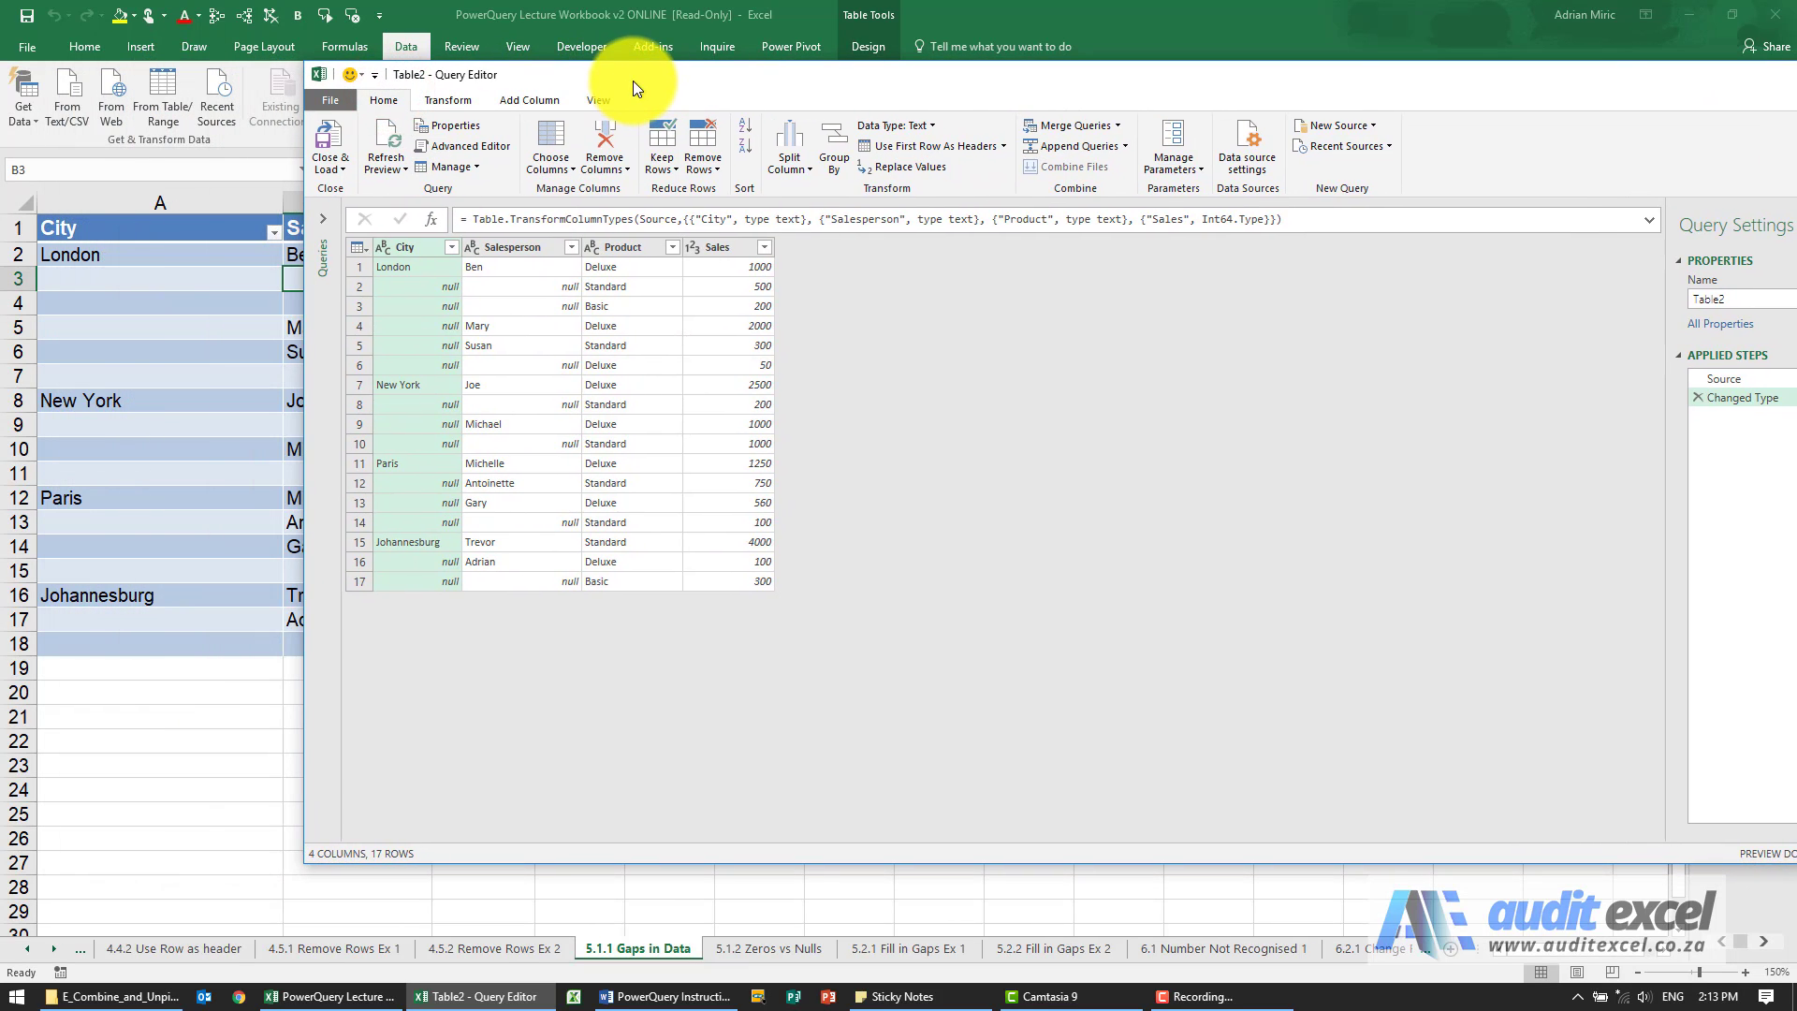
{"action": "mouse_move", "coordinate": [433, 324]}
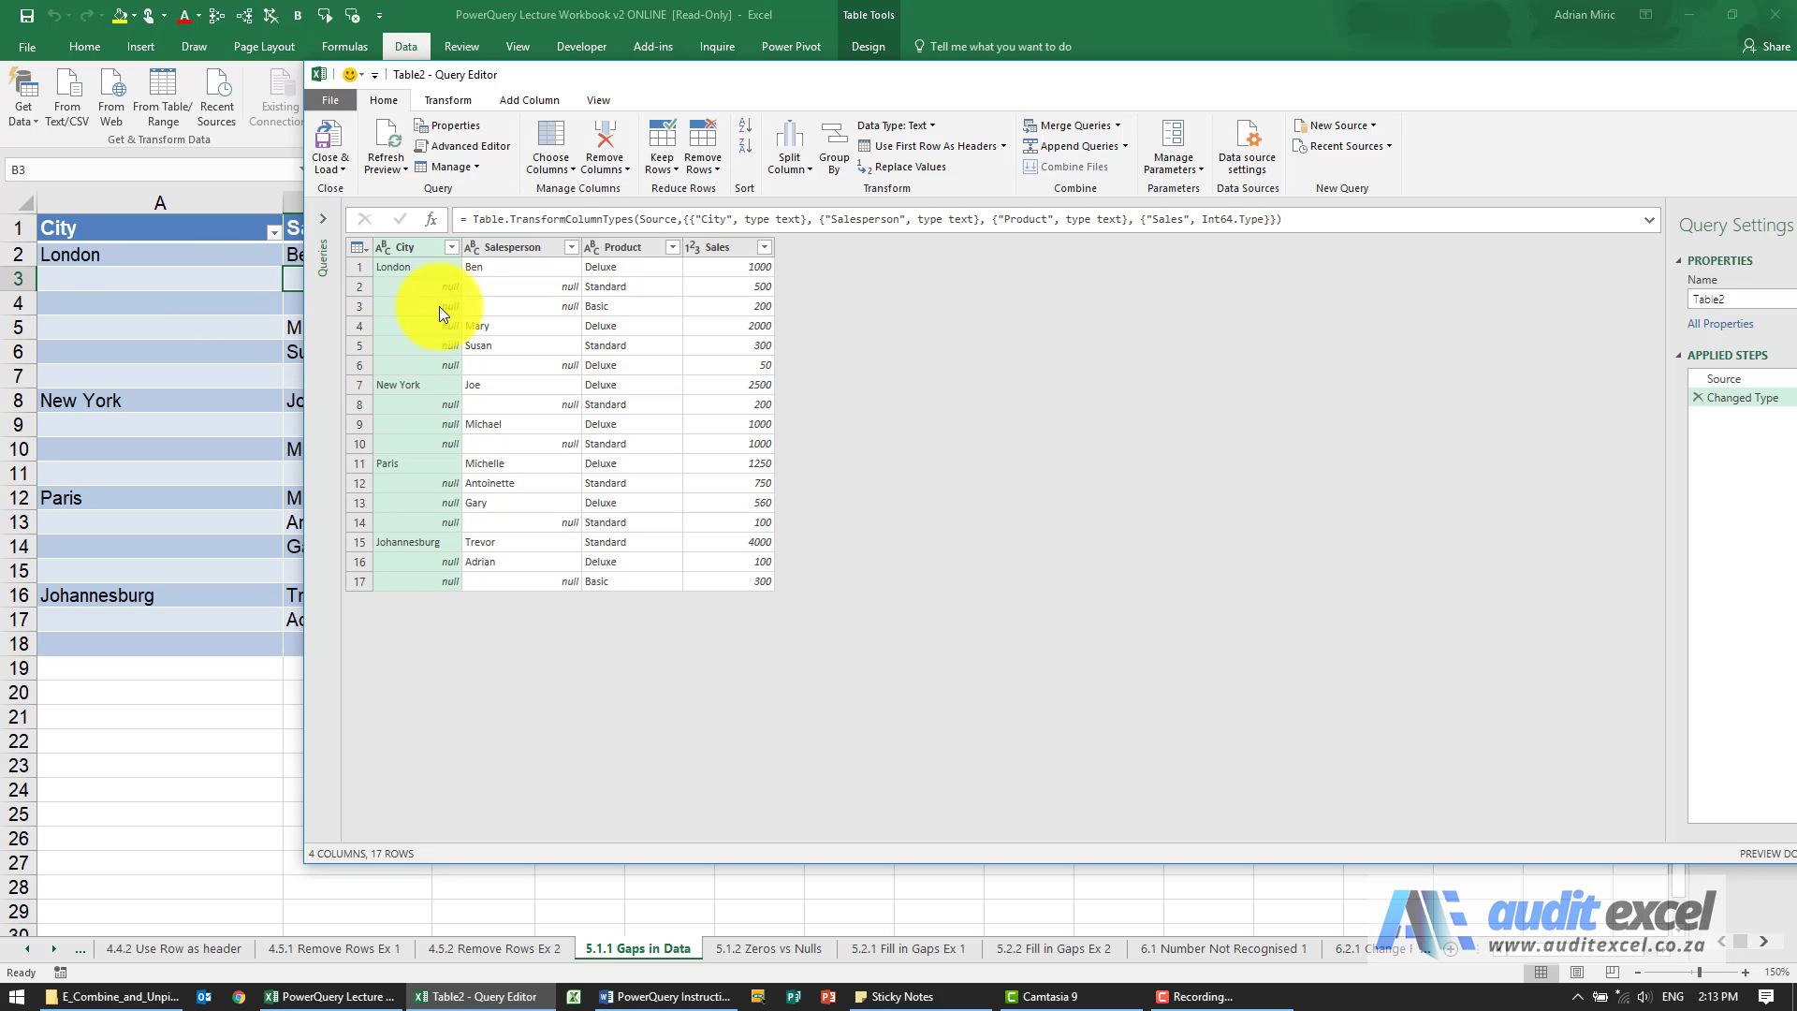
{"action": "mouse_move", "coordinate": [192, 292]}
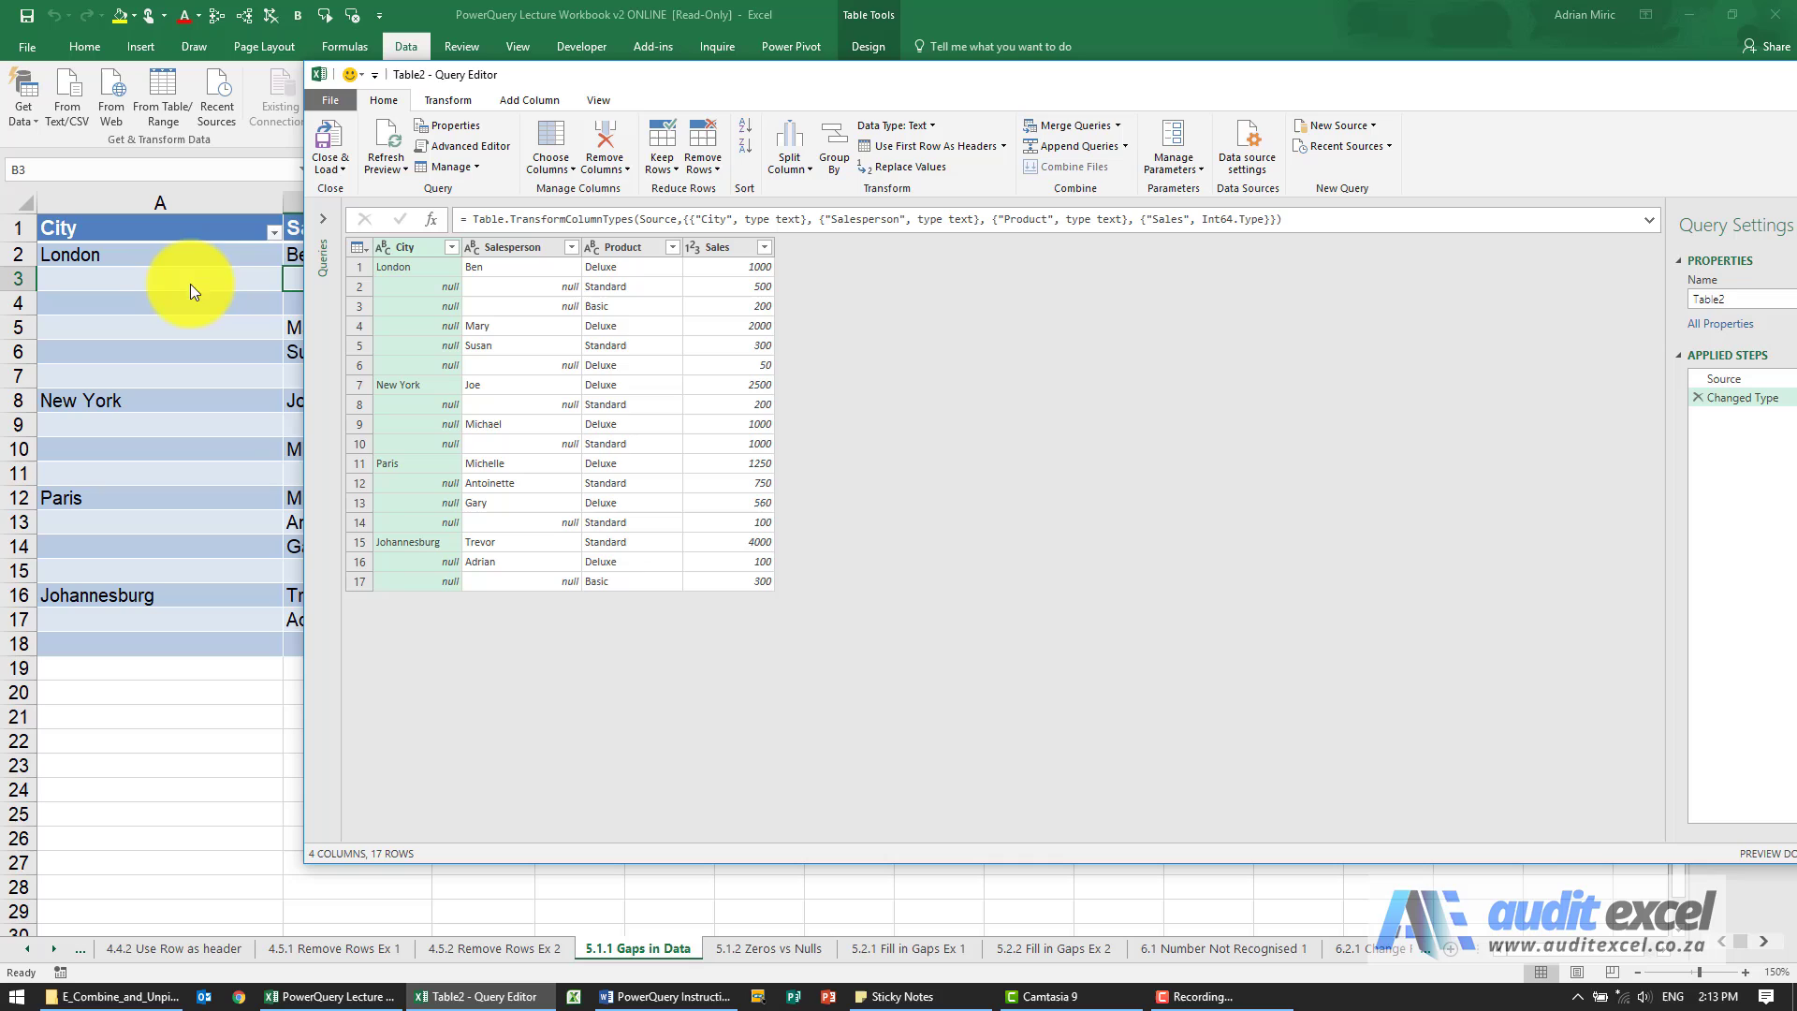
{"action": "mouse_move", "coordinate": [169, 292]}
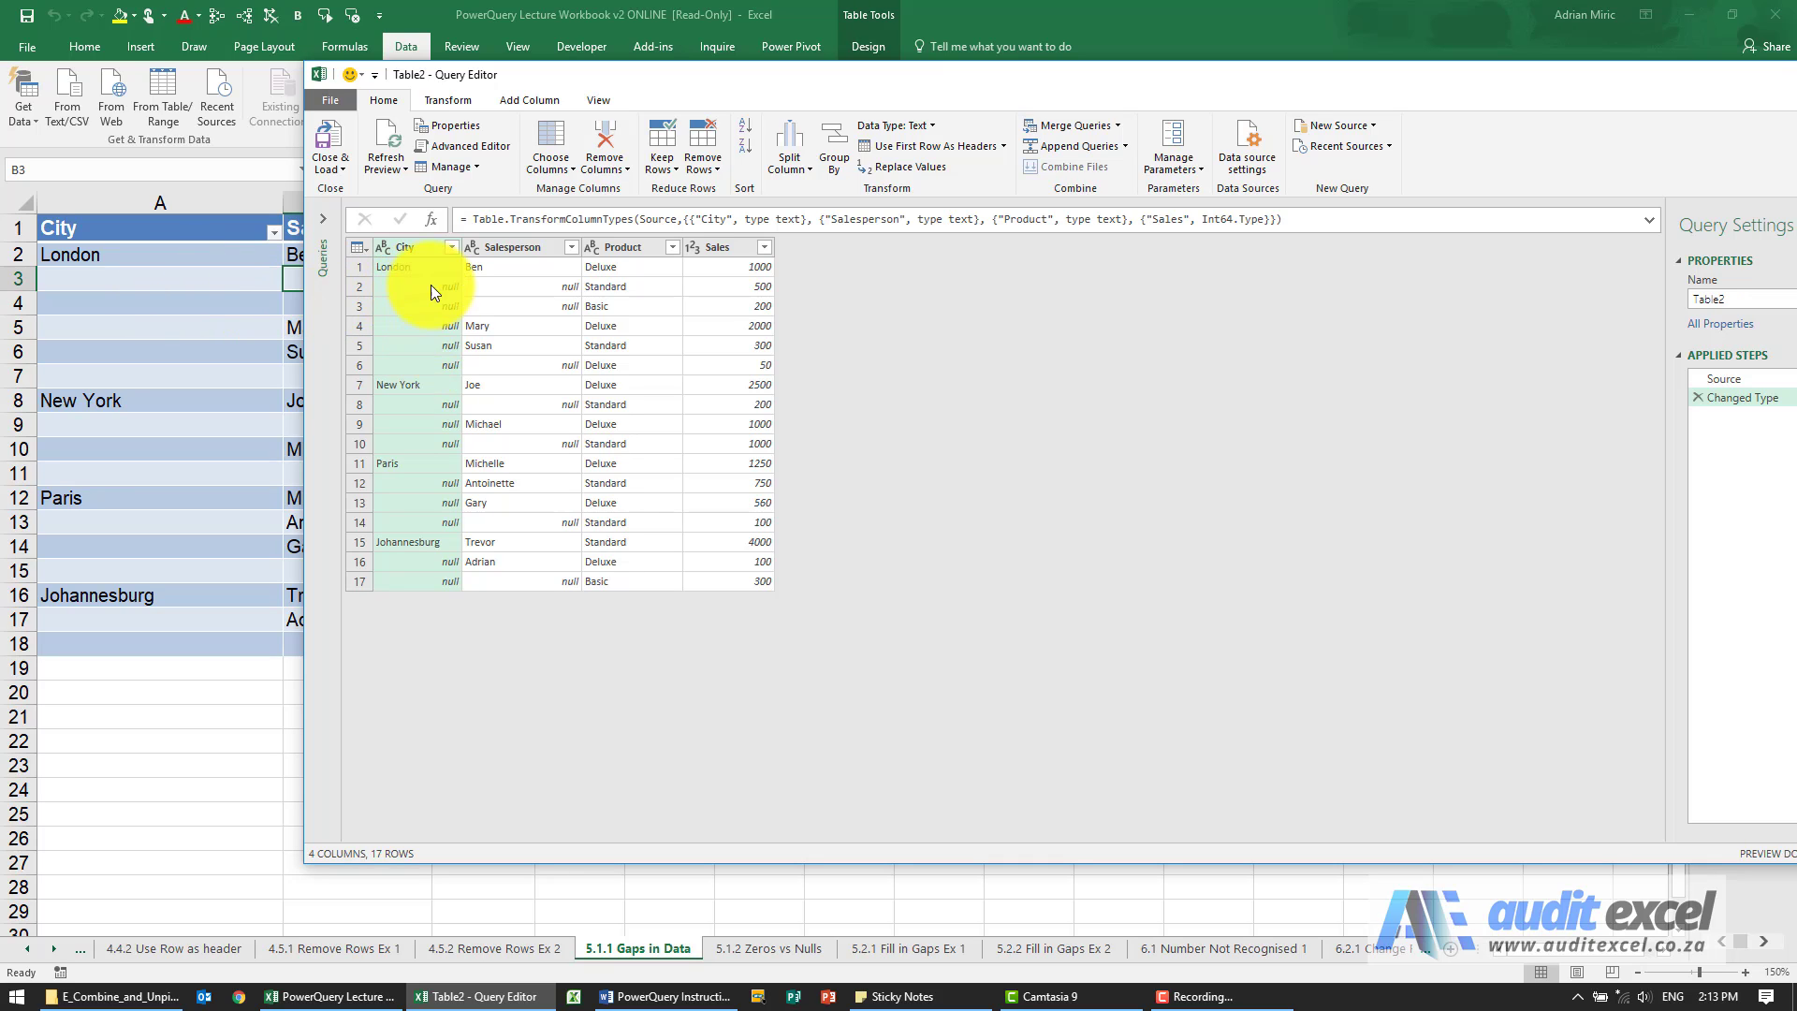
{"action": "mouse_move", "coordinate": [425, 367]}
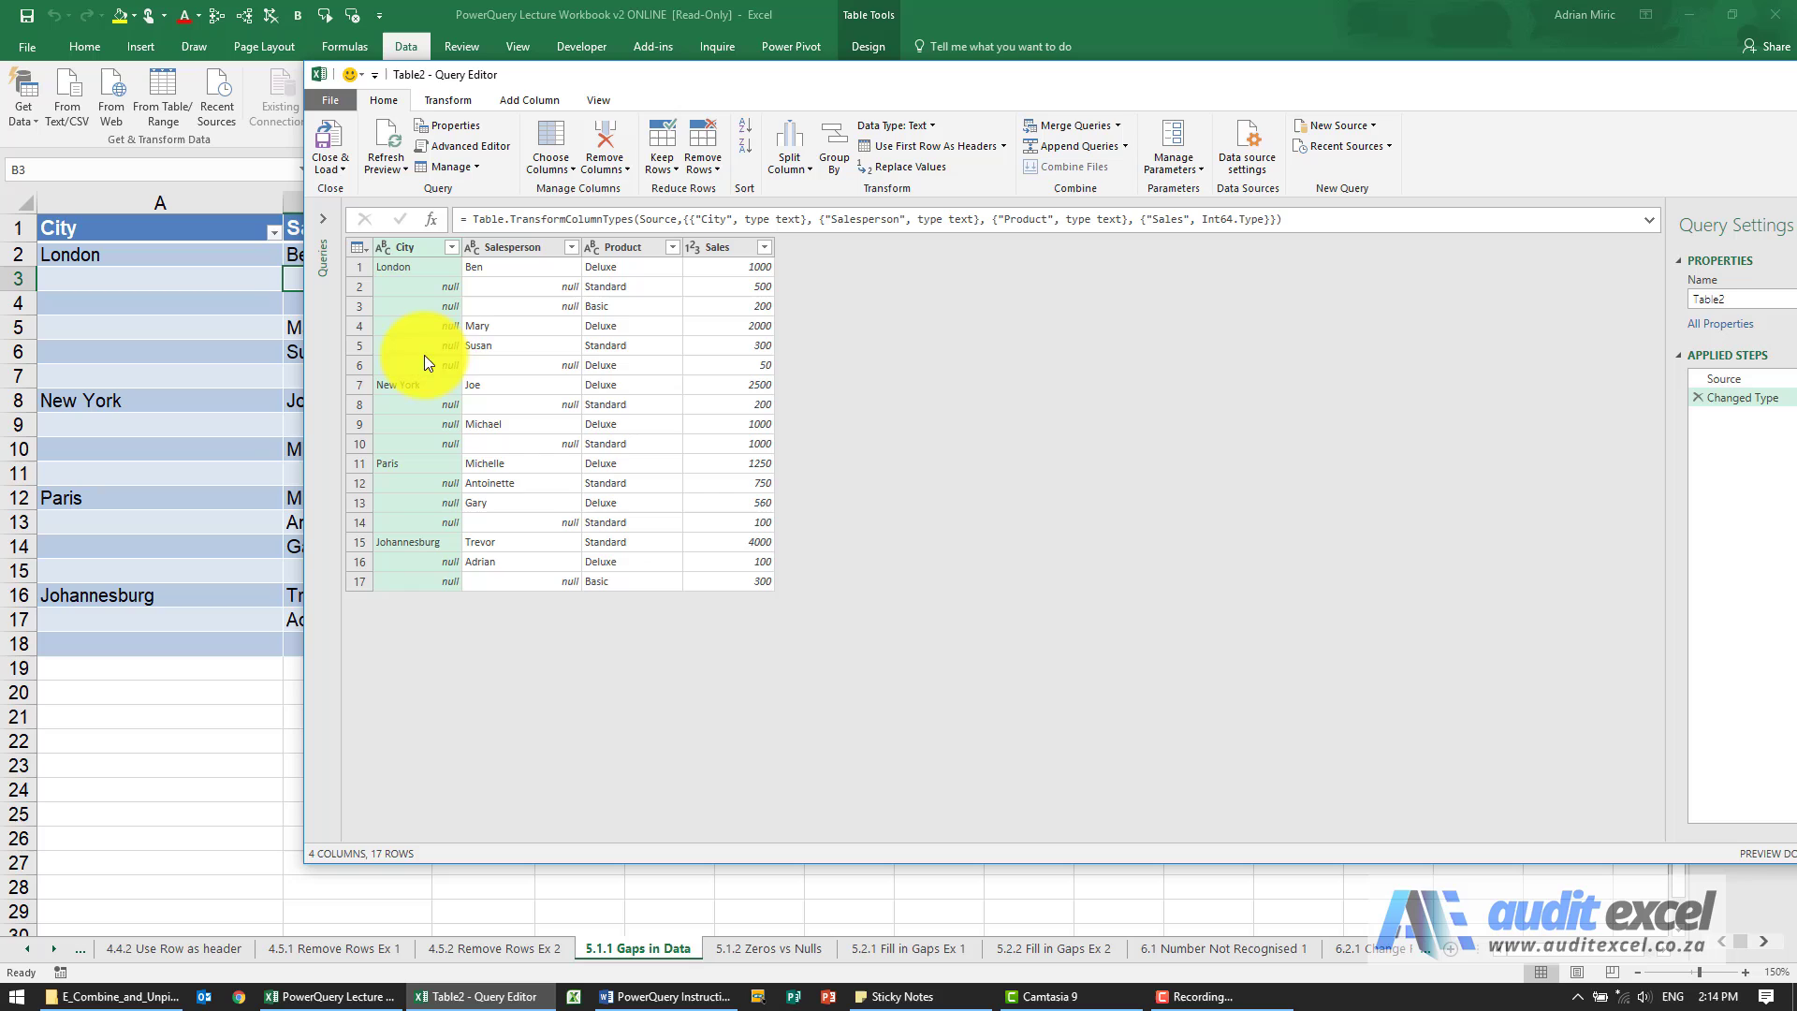
{"action": "mouse_move", "coordinate": [448, 101]}
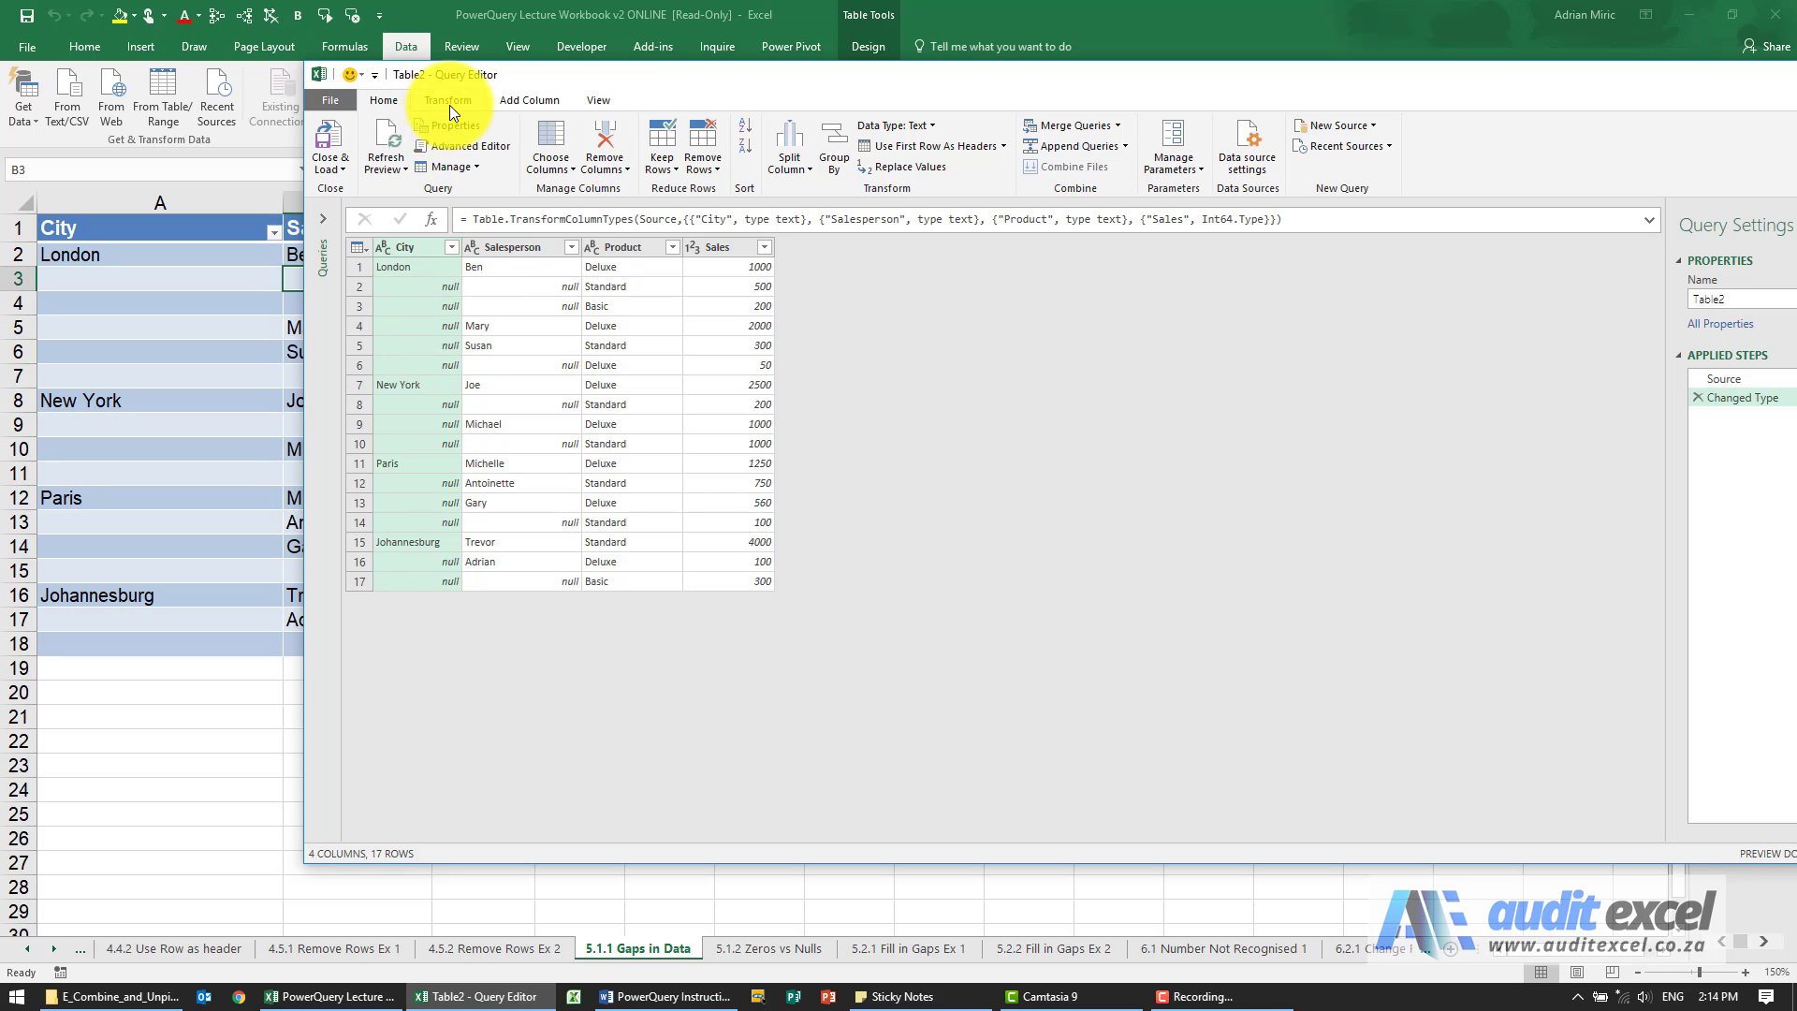
- Use Transform > Fill Down to replace the null City and Salesperson cells with the values above
{"action": "left_click", "coordinate": [447, 100]}
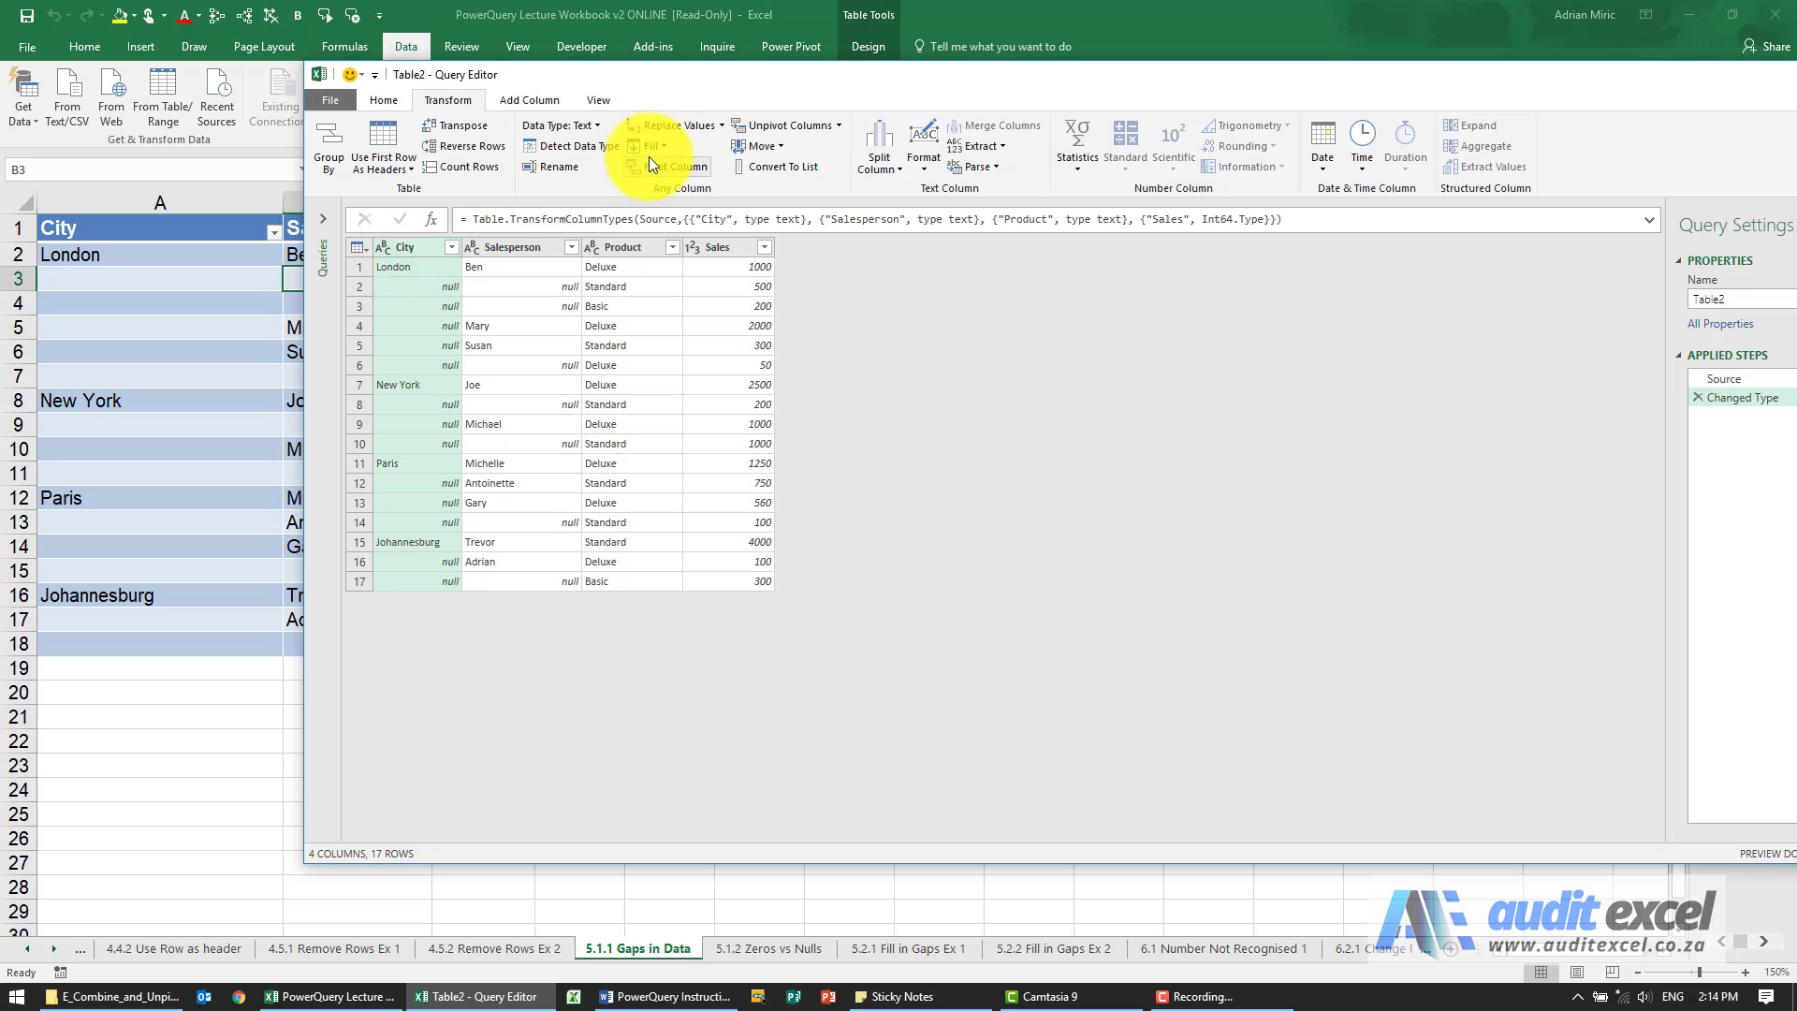
{"action": "left_click", "coordinate": [656, 146]}
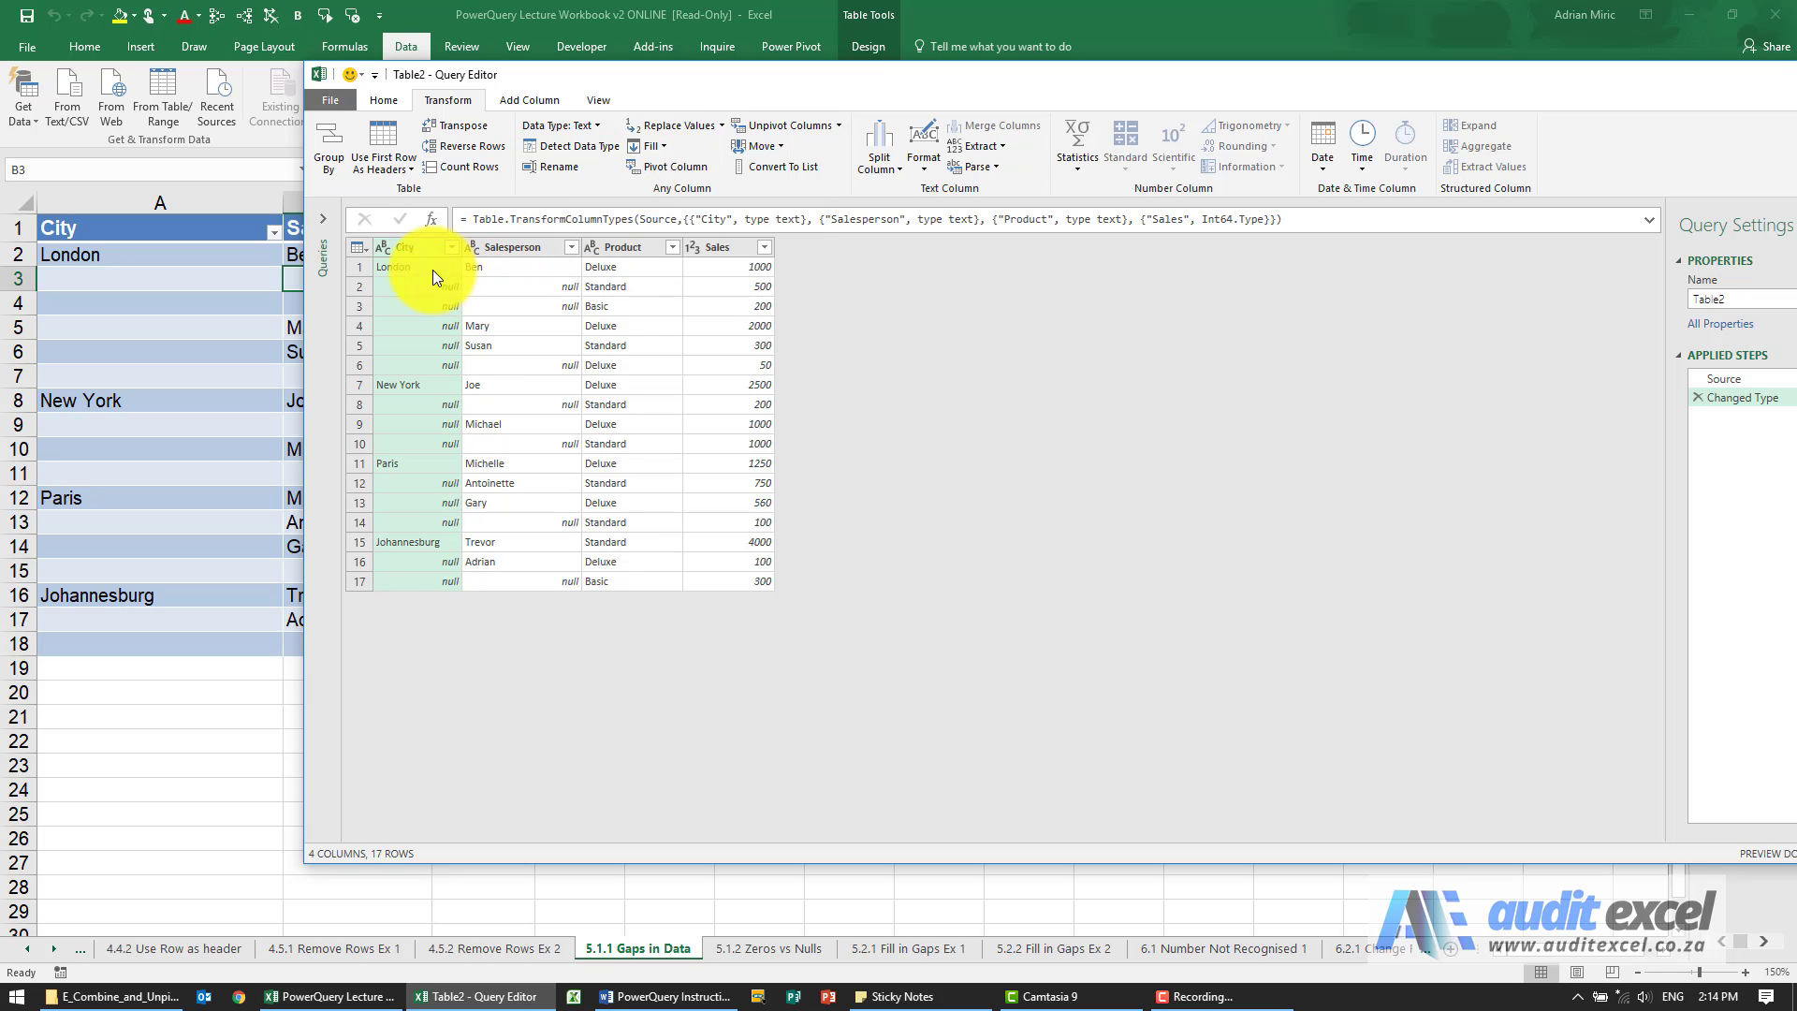
{"action": "mouse_move", "coordinate": [417, 302]}
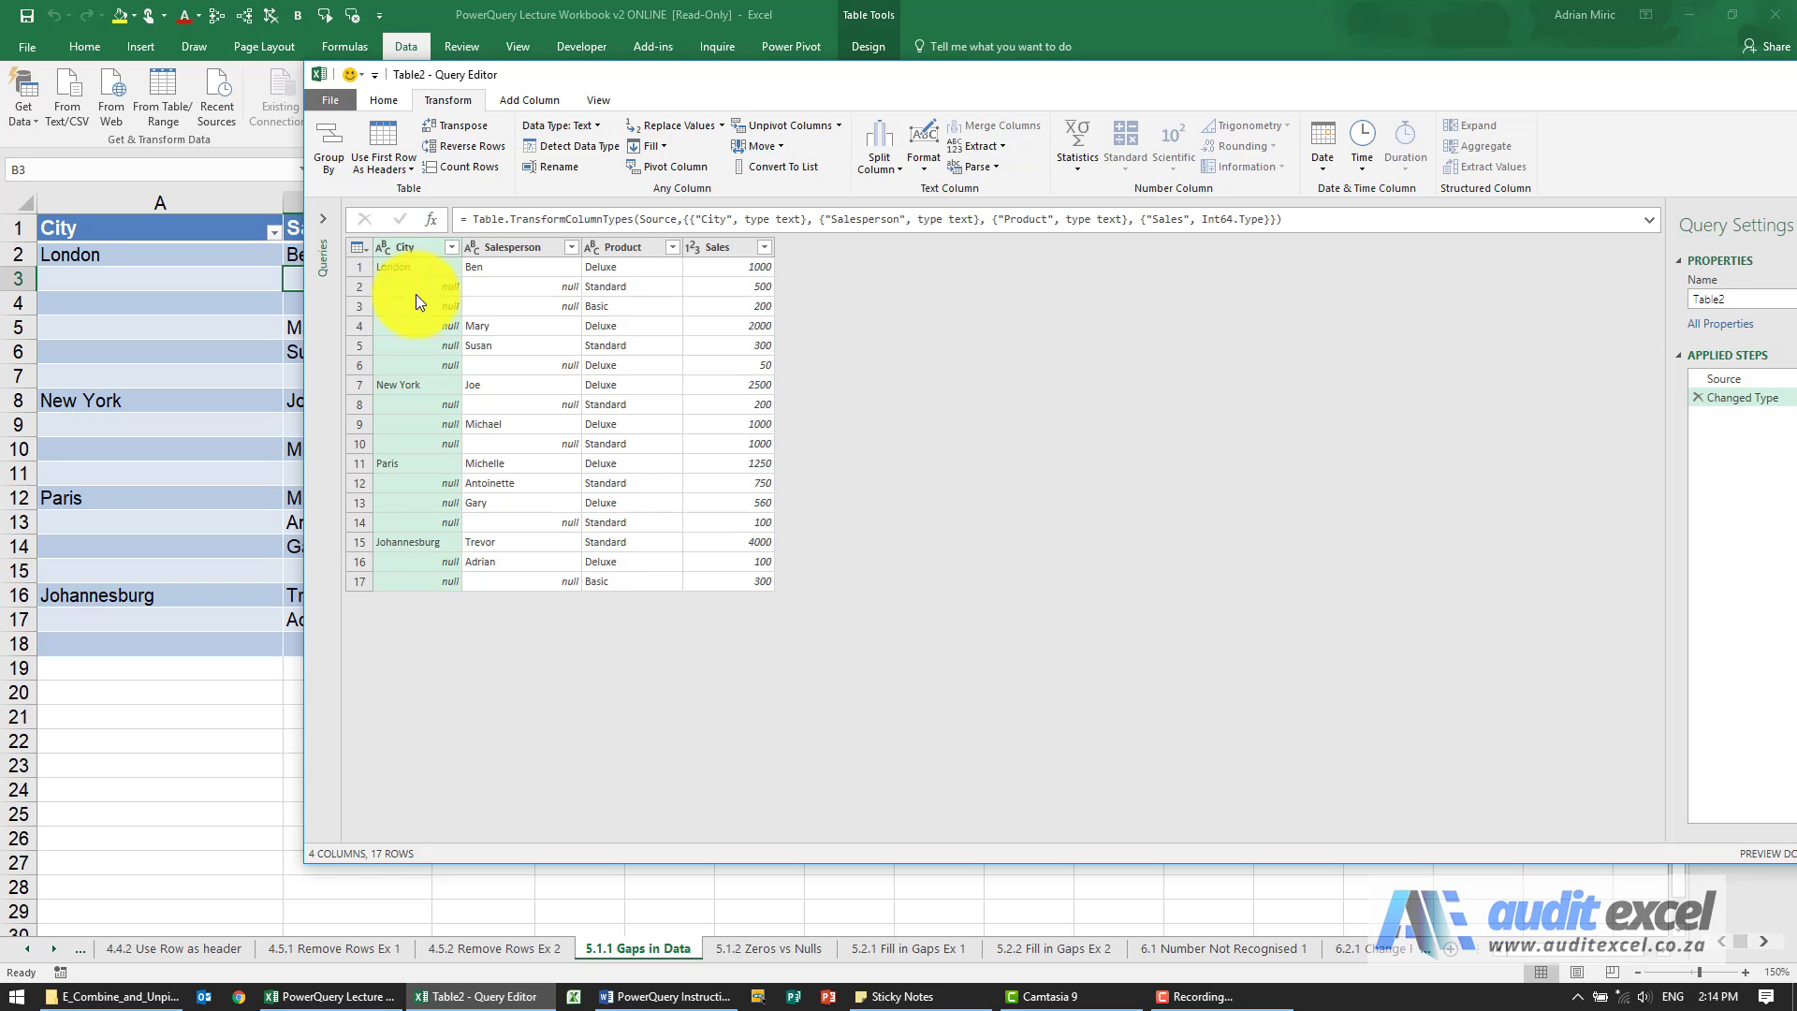
{"action": "mouse_move", "coordinate": [408, 395]}
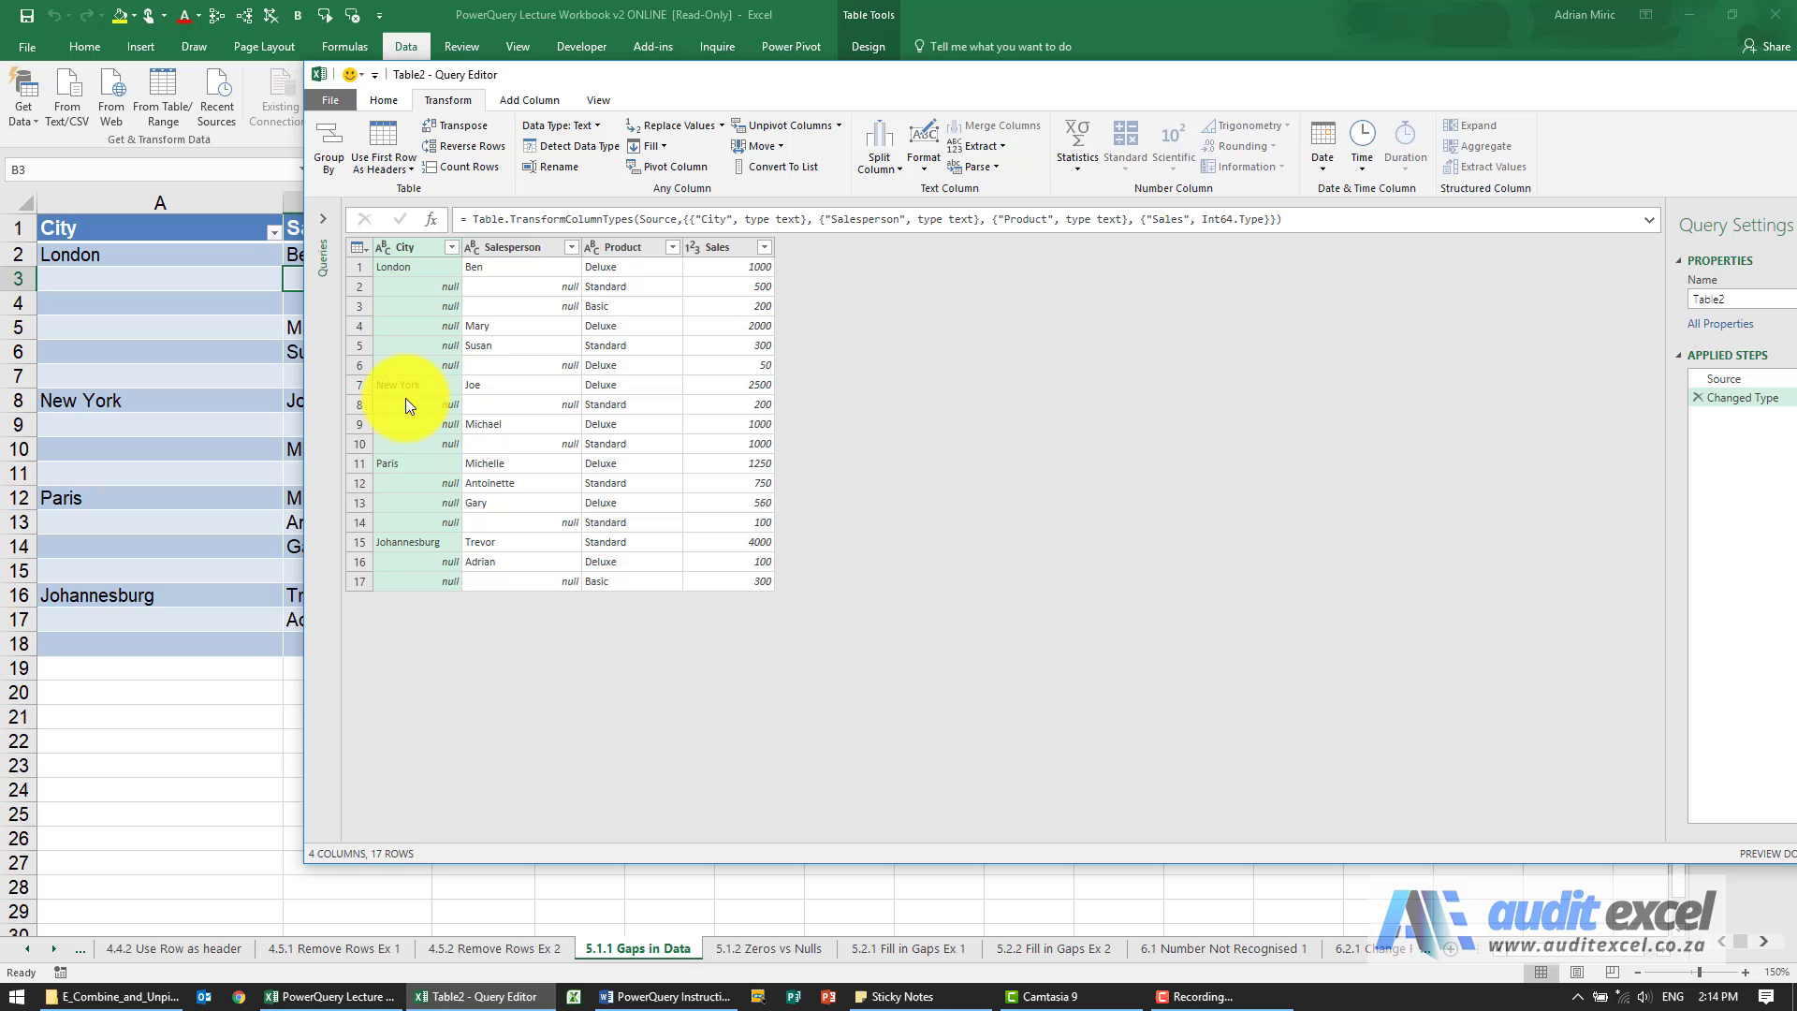
{"action": "mouse_move", "coordinate": [682, 167]}
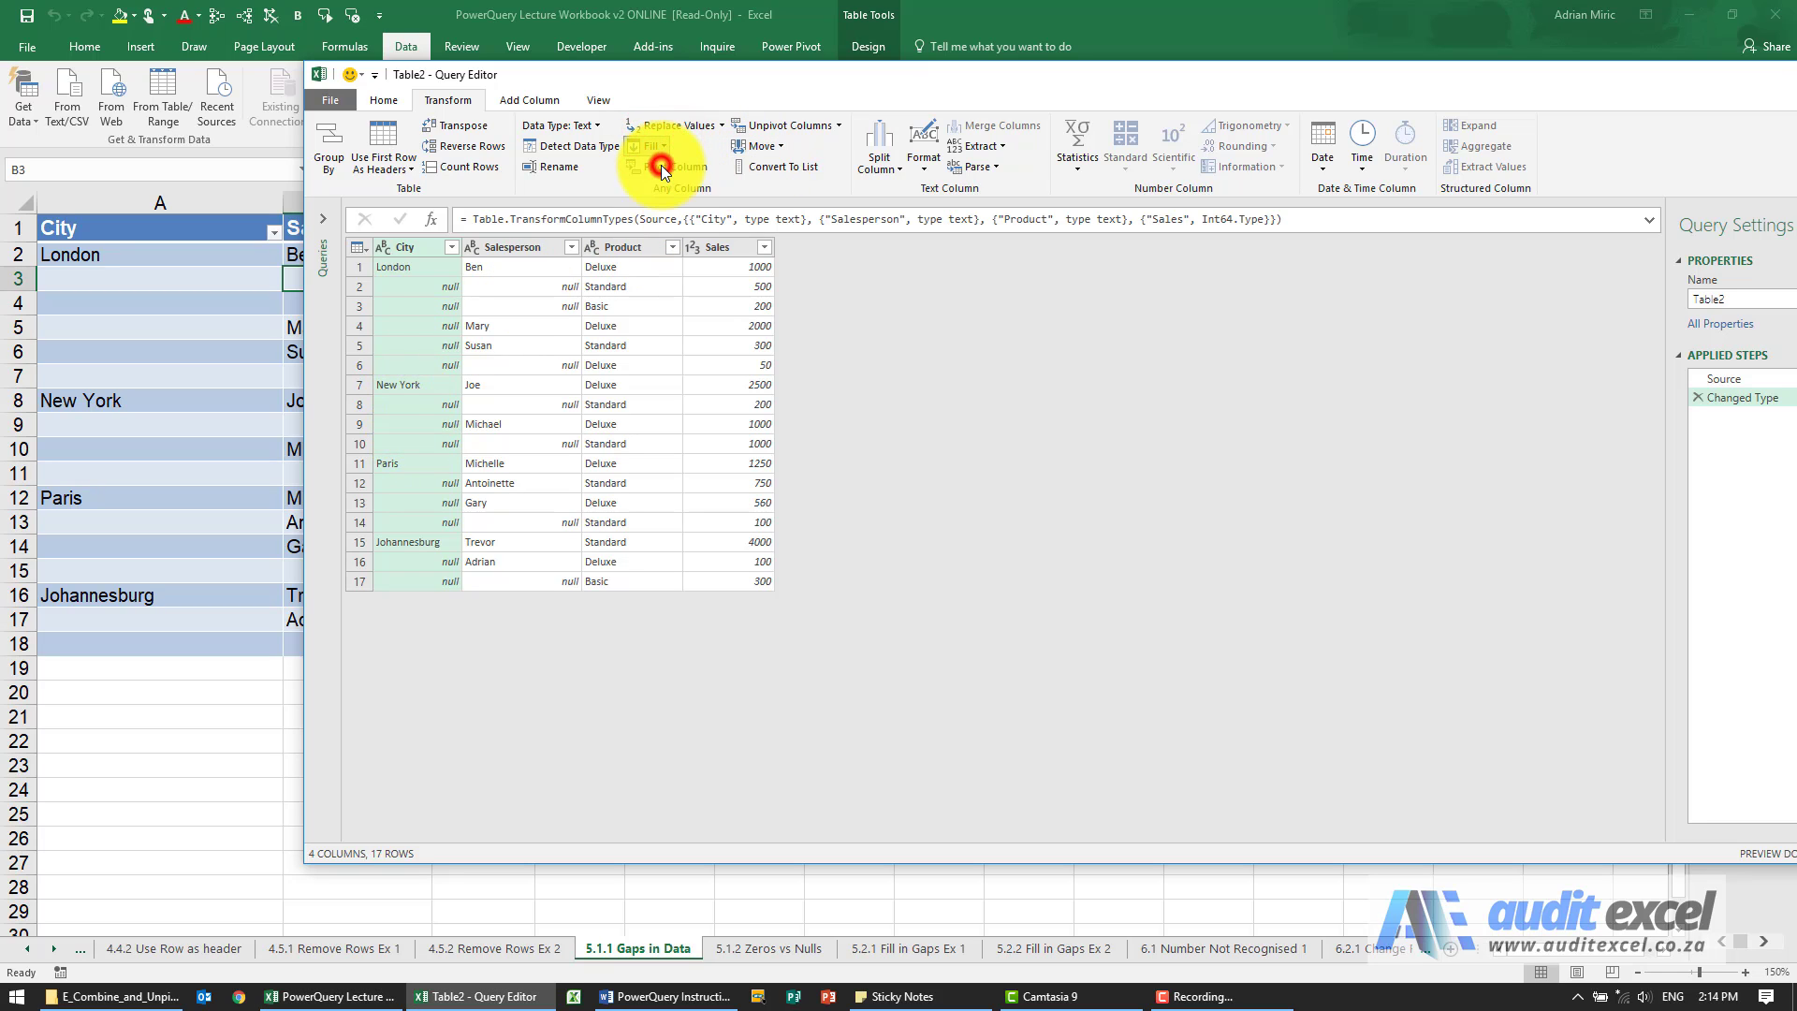
{"action": "left_click", "coordinate": [650, 146]}
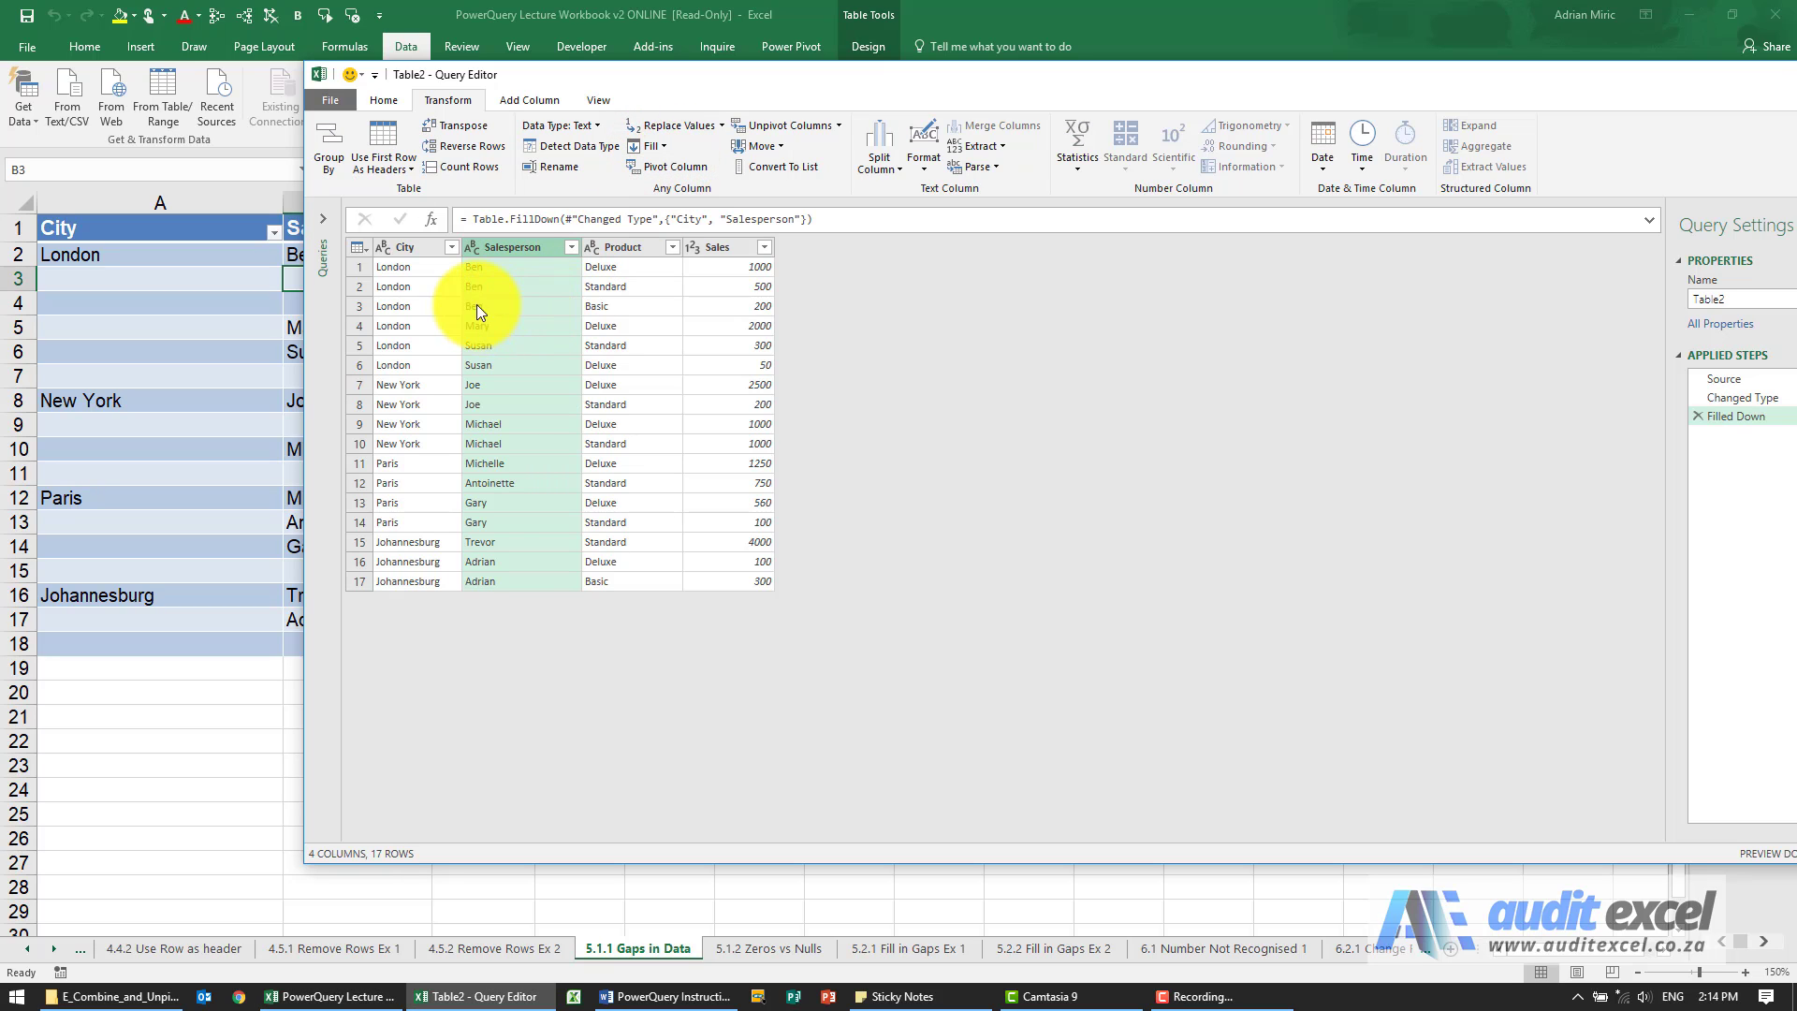
{"action": "mouse_move", "coordinate": [481, 350]}
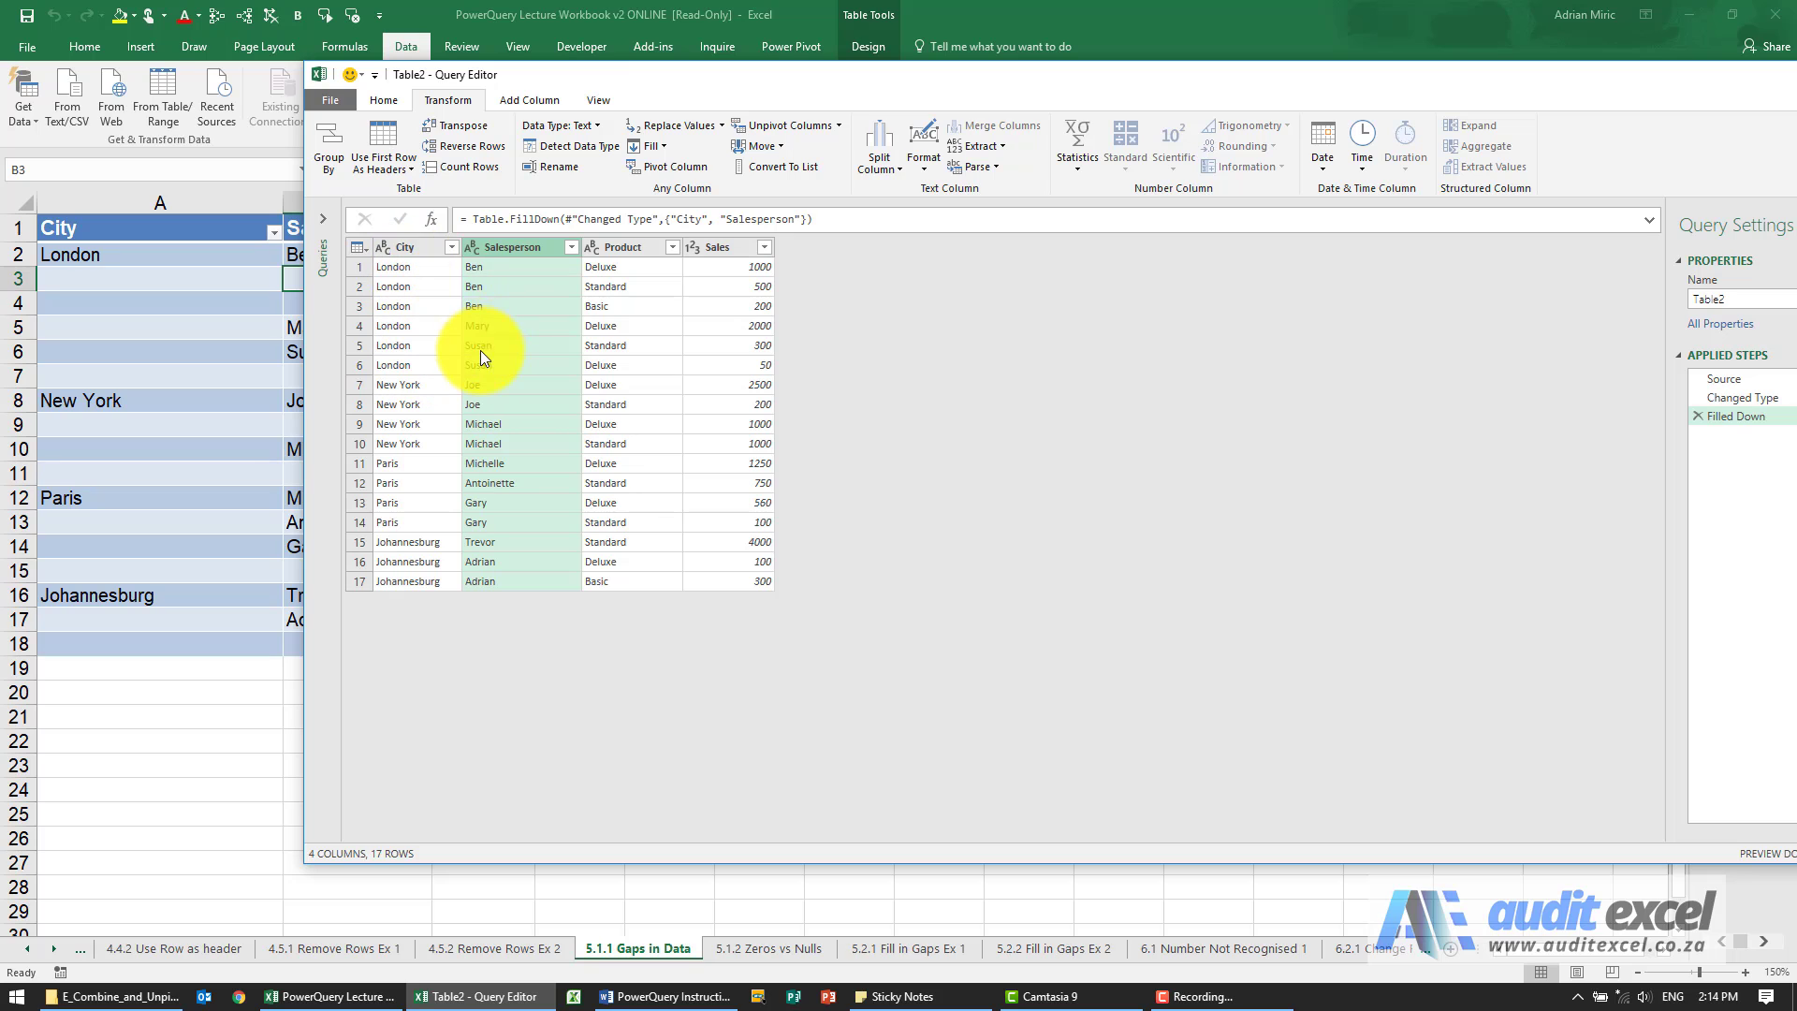